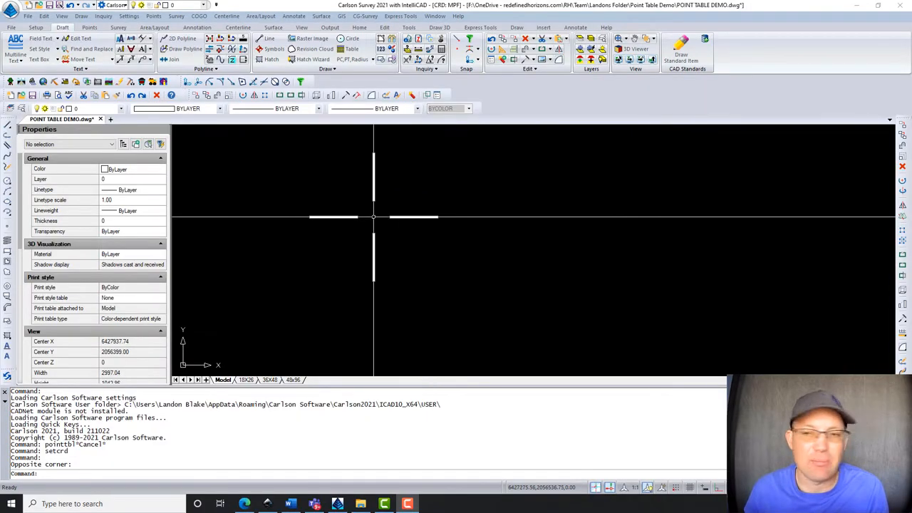
mouse_move(349, 266)
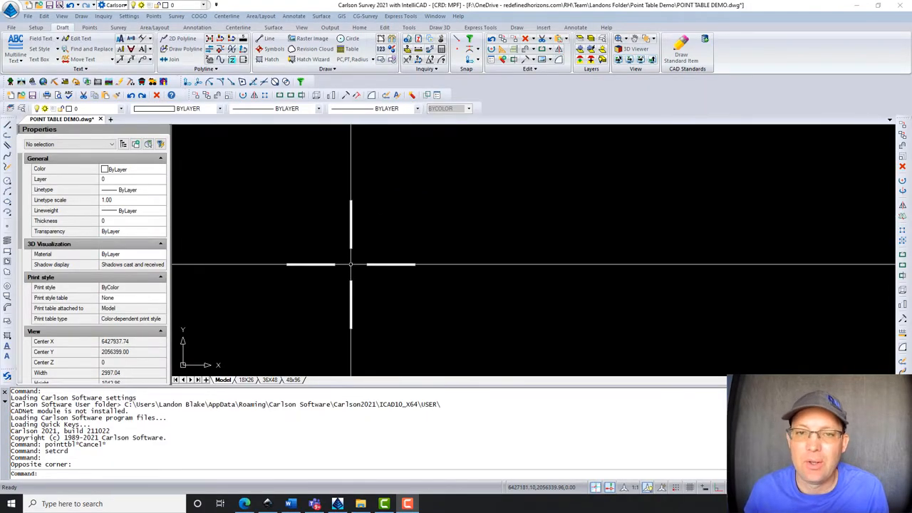
mouse_move(341, 271)
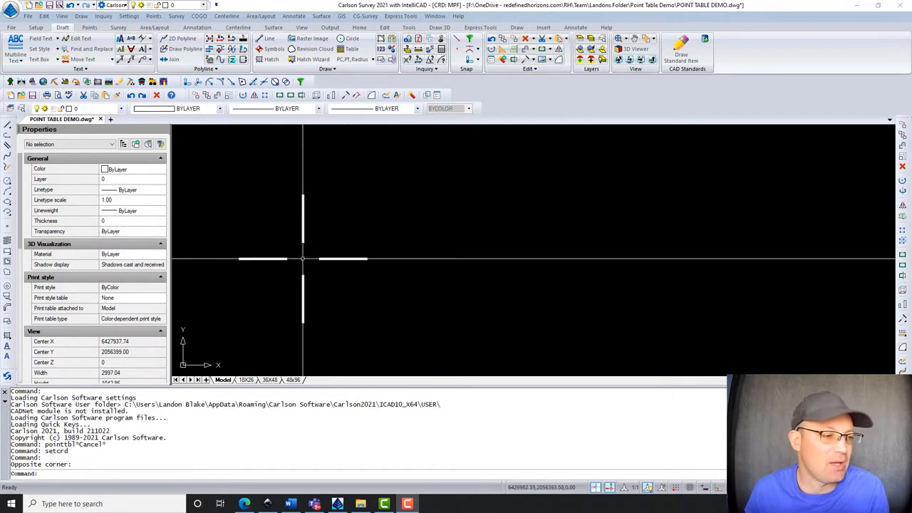
mouse_move(300, 258)
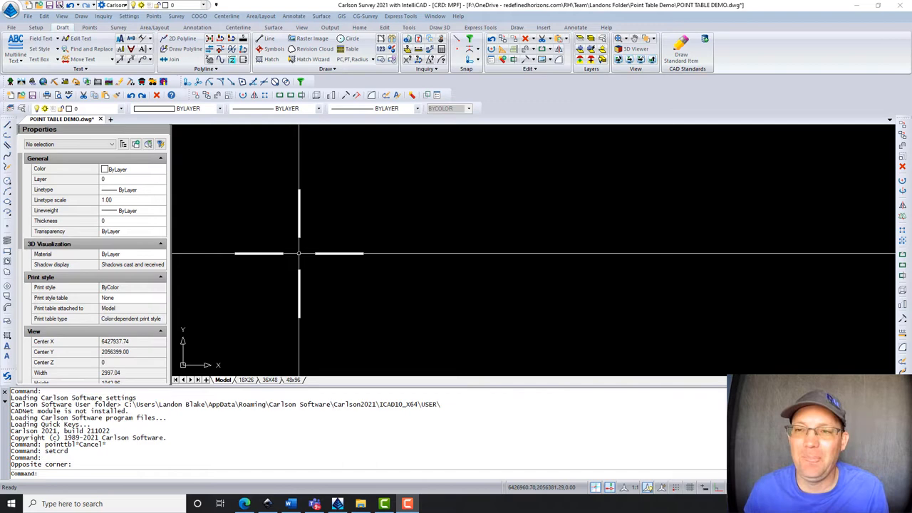
mouse_move(283, 250)
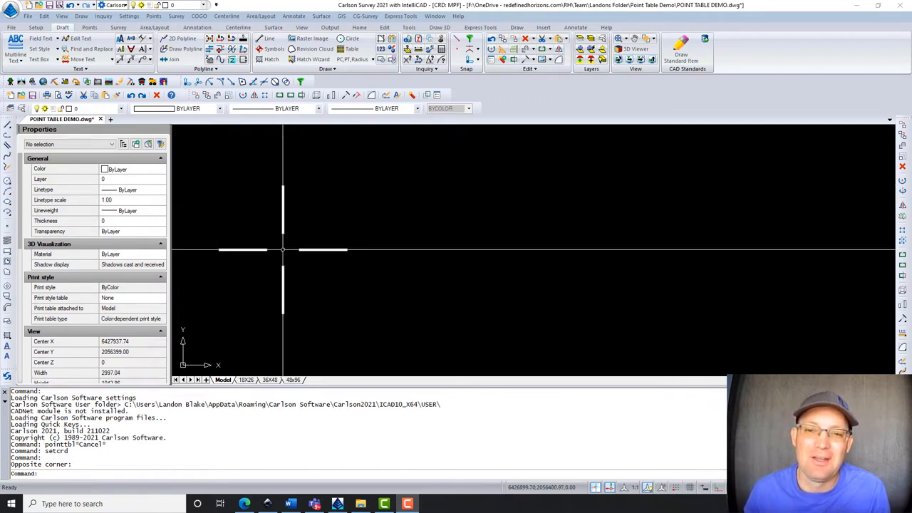
mouse_move(393, 251)
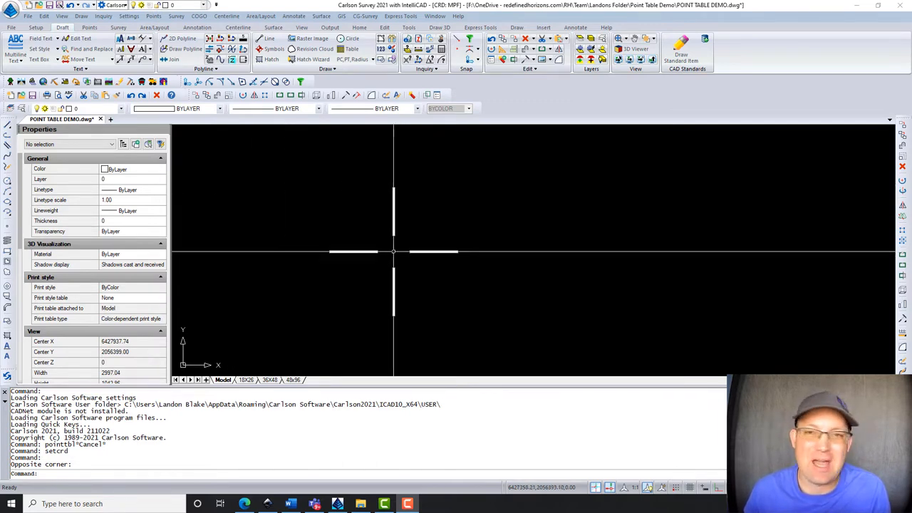
mouse_move(376, 255)
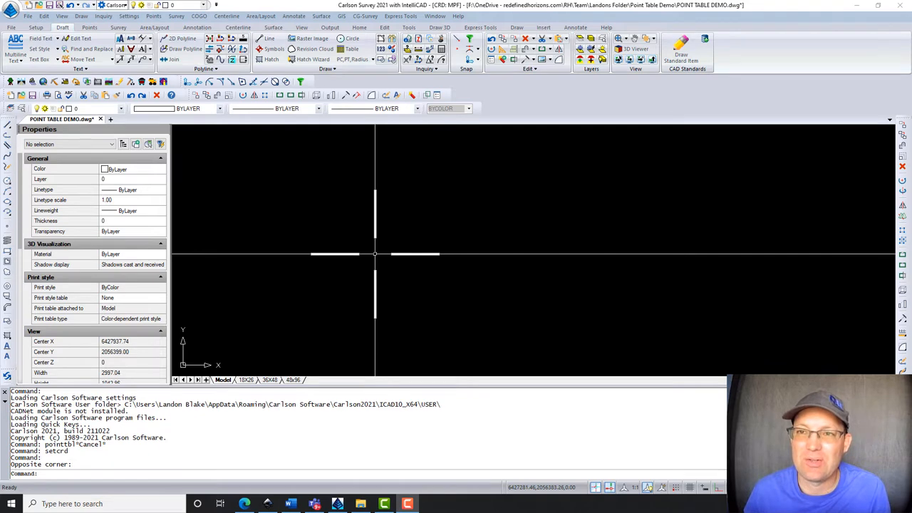
mouse_move(276, 217)
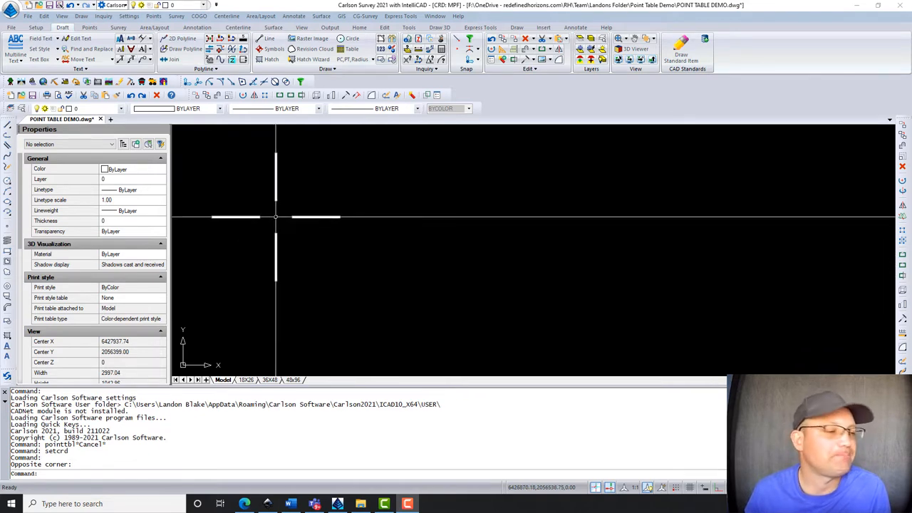
mouse_move(280, 223)
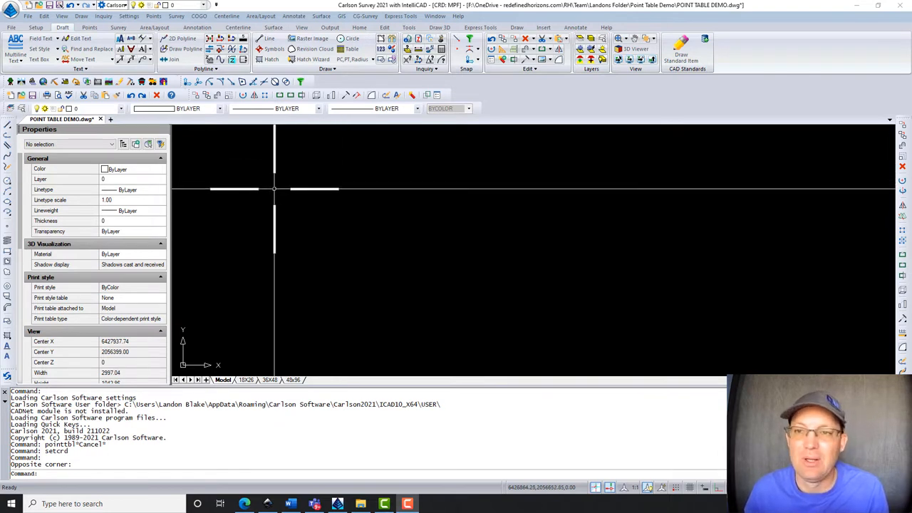
mouse_move(291, 214)
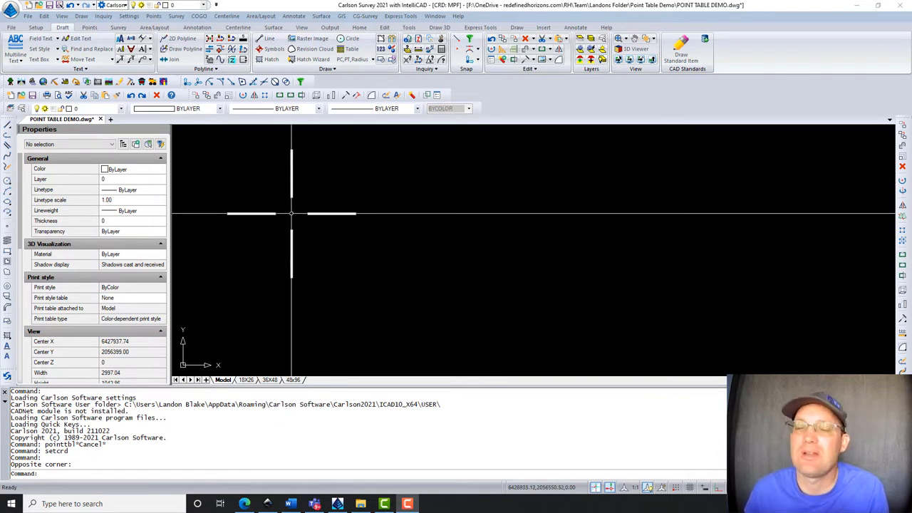
mouse_move(291, 212)
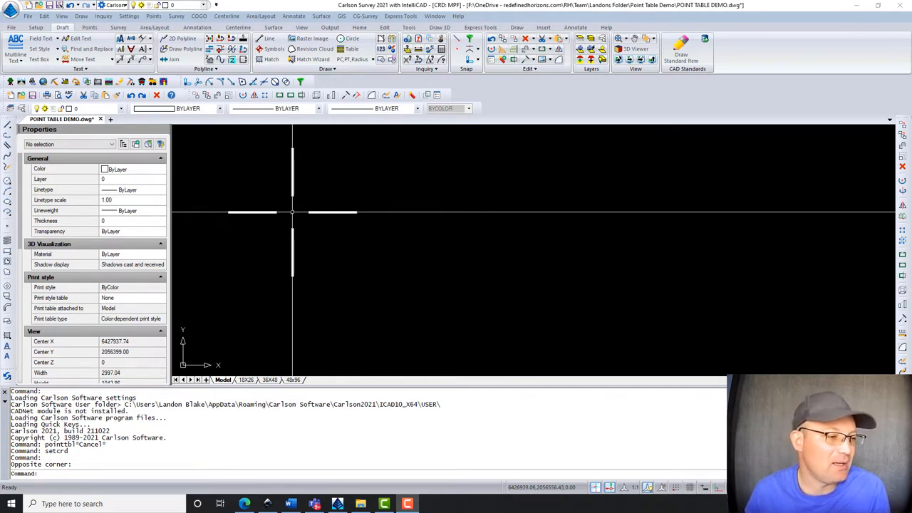
mouse_move(313, 210)
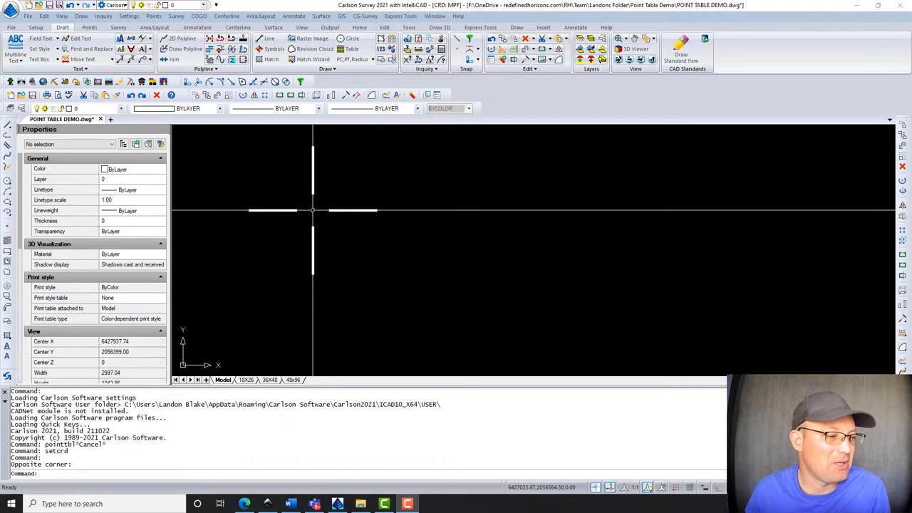
mouse_move(319, 205)
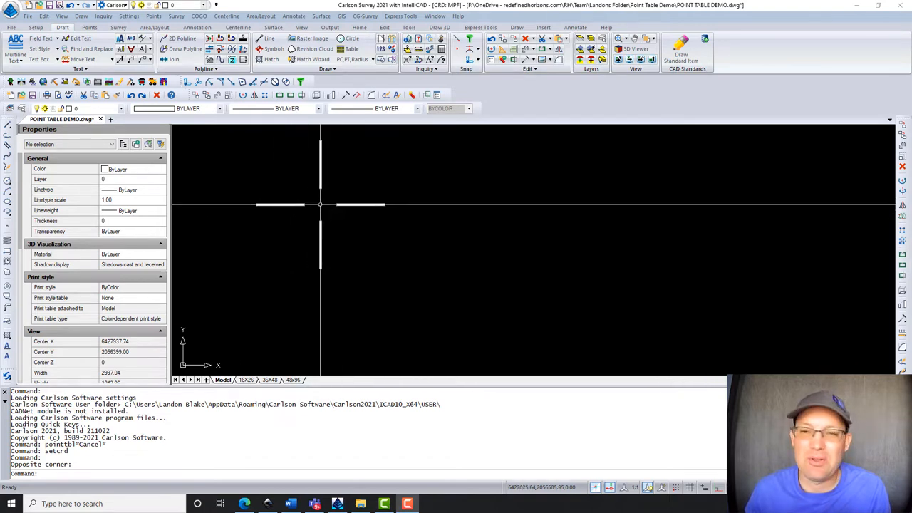
mouse_move(211, 156)
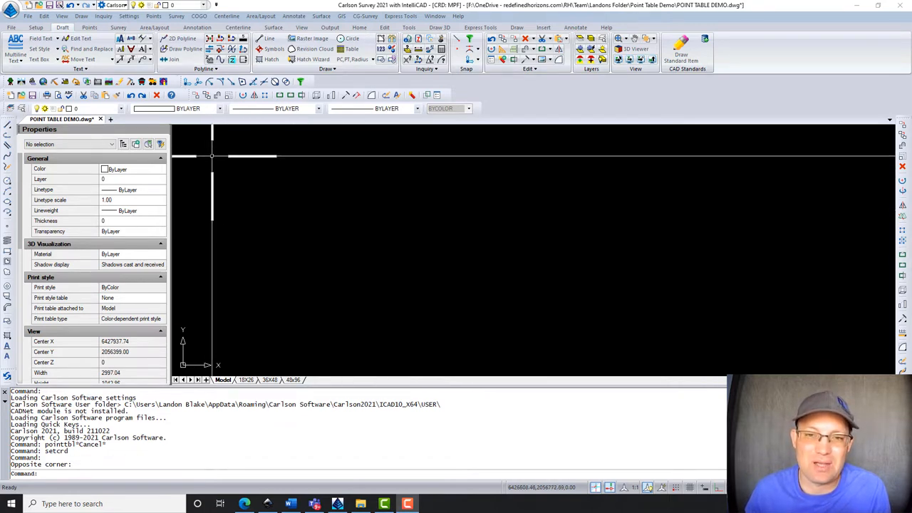
mouse_move(240, 198)
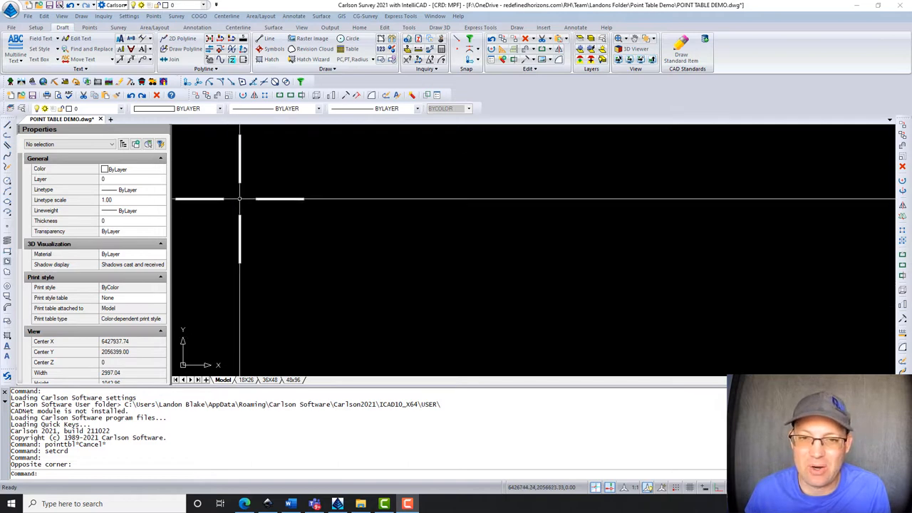
mouse_move(293, 153)
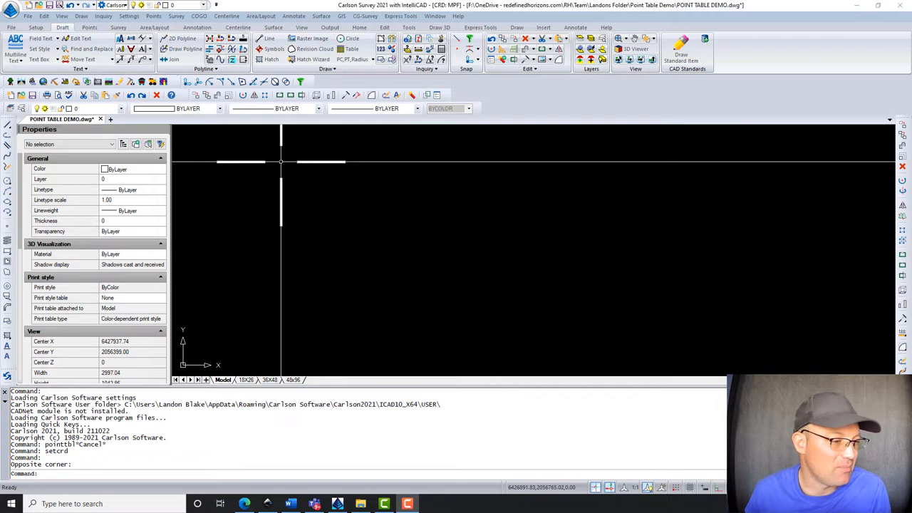
mouse_move(230, 151)
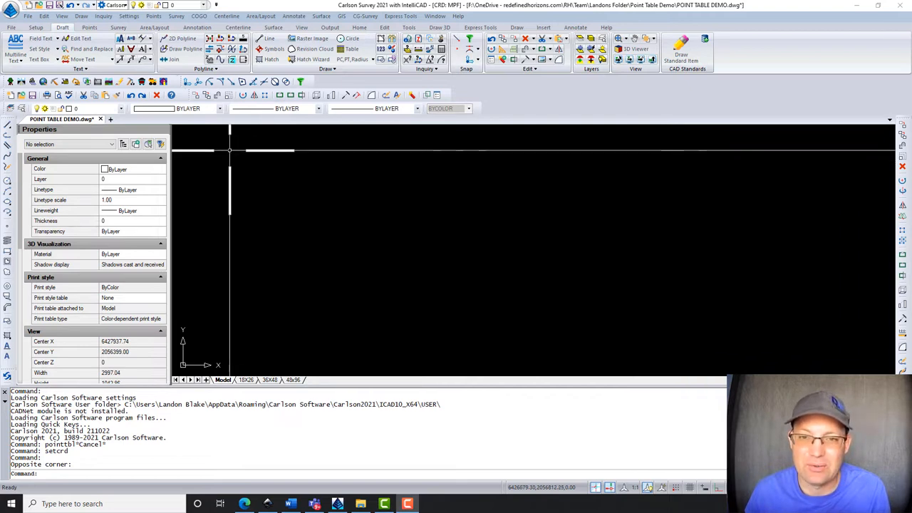
mouse_move(219, 155)
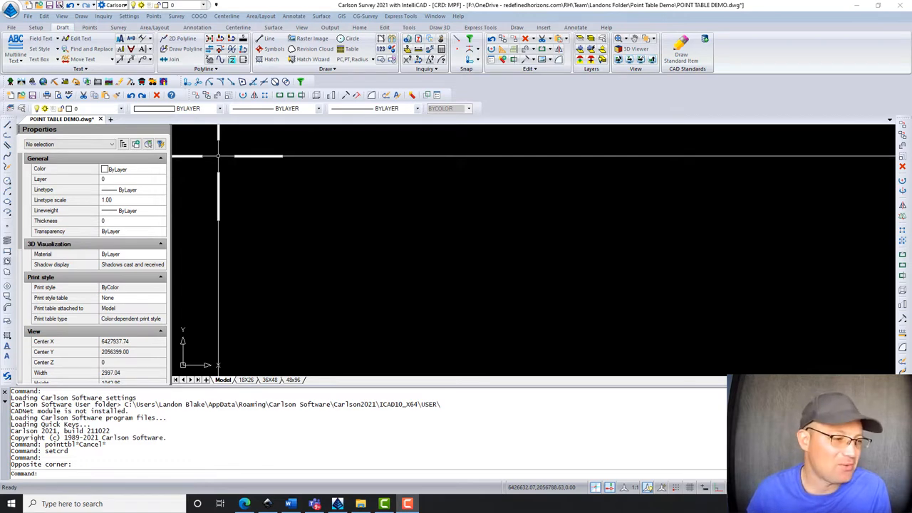
mouse_move(253, 157)
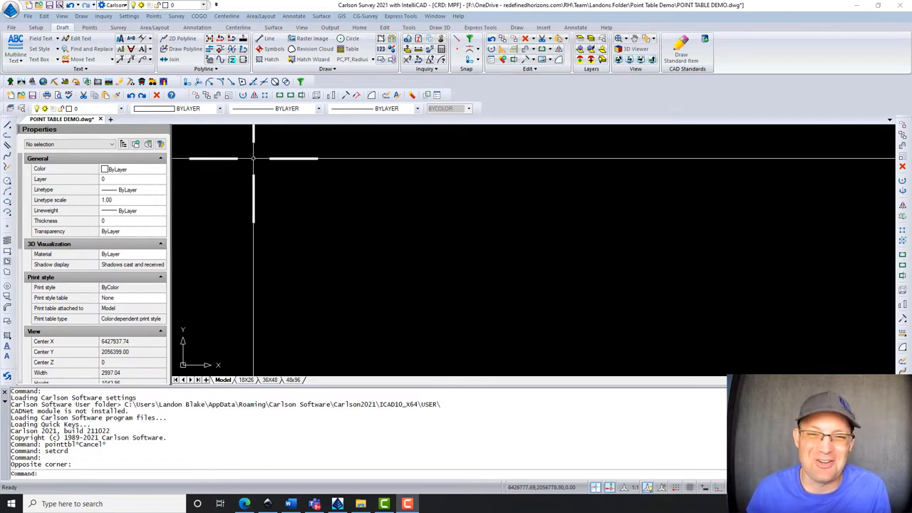
mouse_move(205, 155)
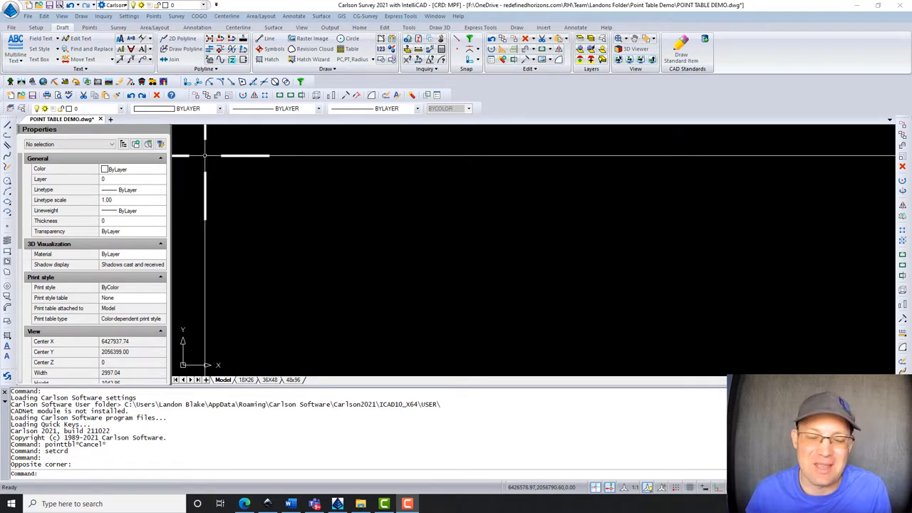
mouse_move(207, 156)
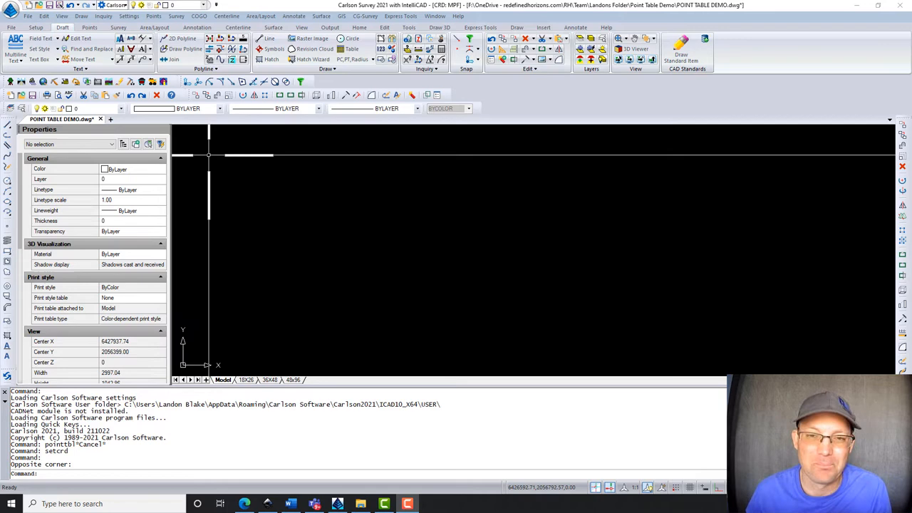
mouse_move(296, 172)
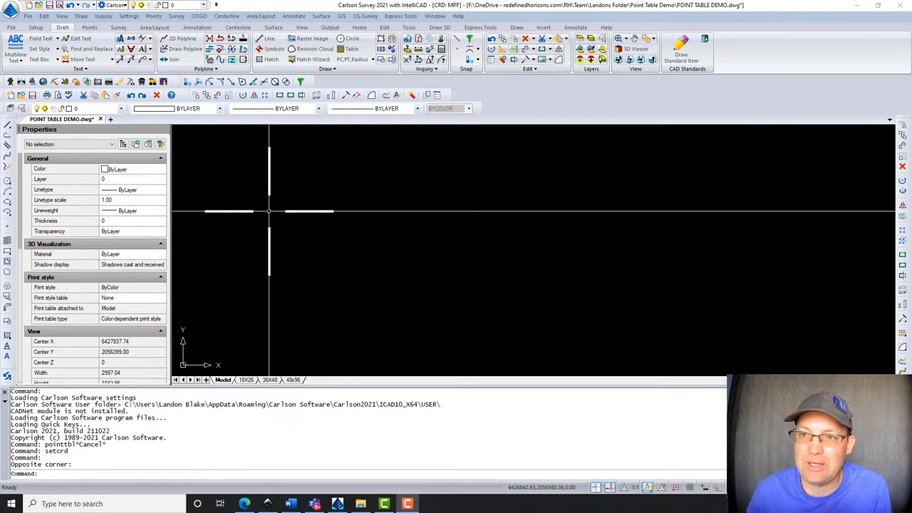
mouse_move(310, 185)
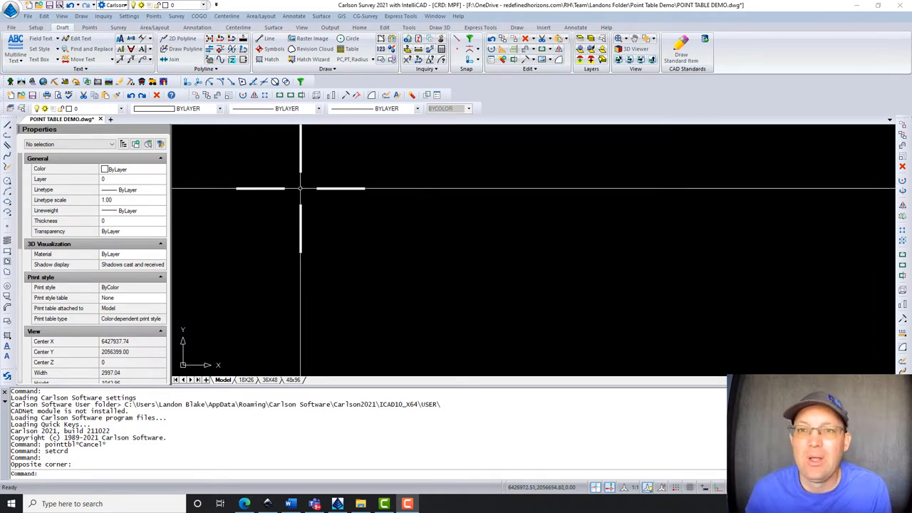
mouse_move(235, 164)
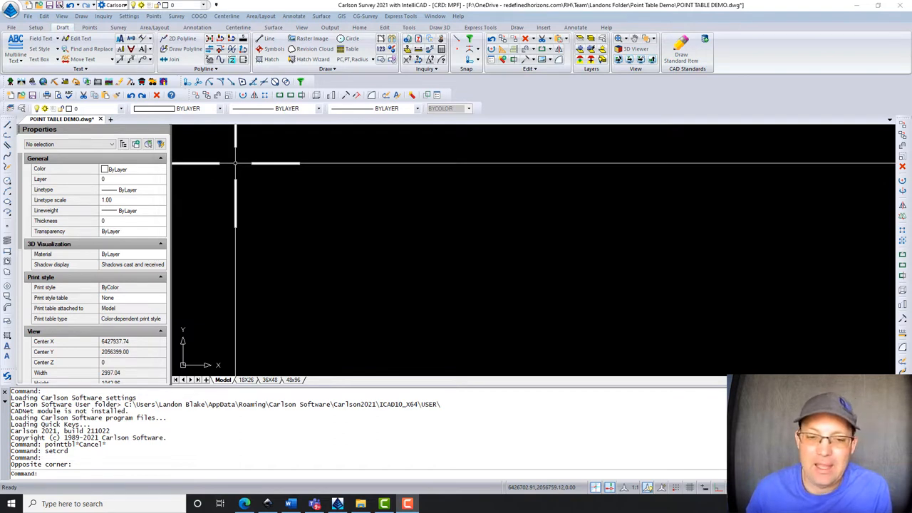
mouse_move(410, 303)
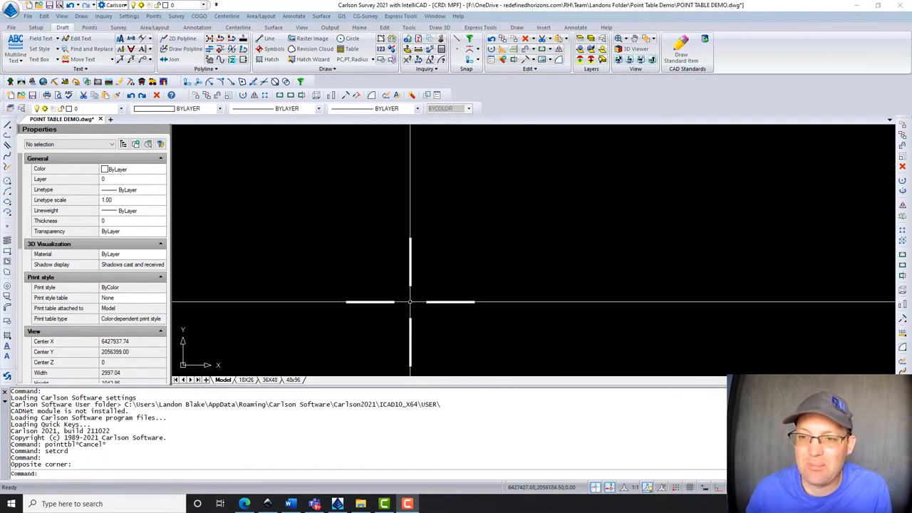
mouse_move(368, 158)
text(readpt)
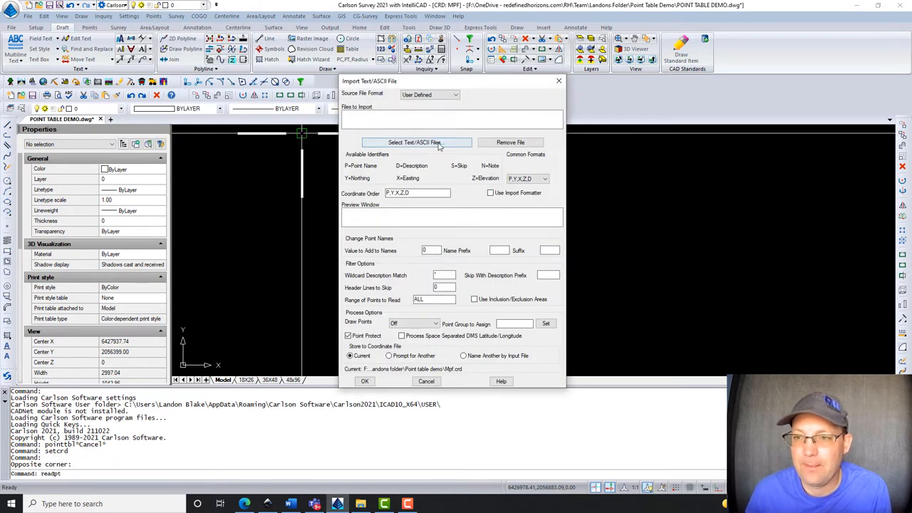
Import the 19 points from PCNT GROUND.csv into the current coordinate file
click(415, 142)
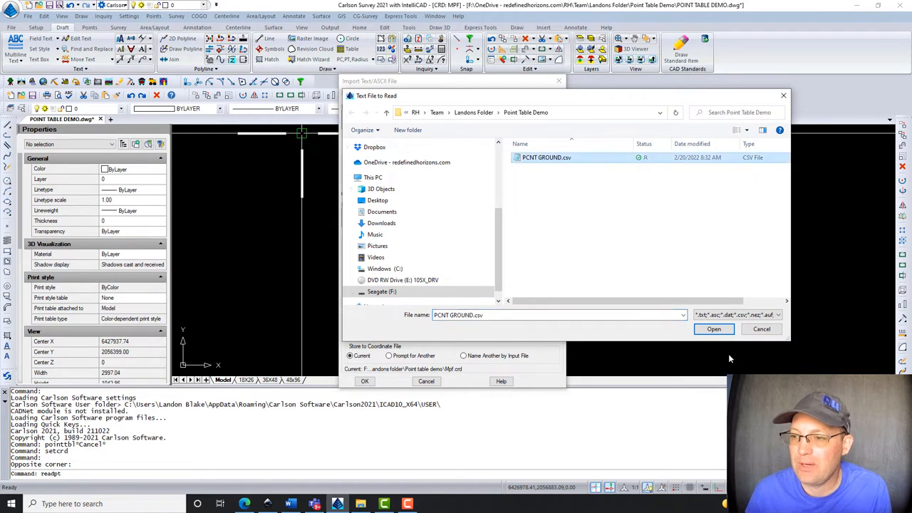
click(713, 329)
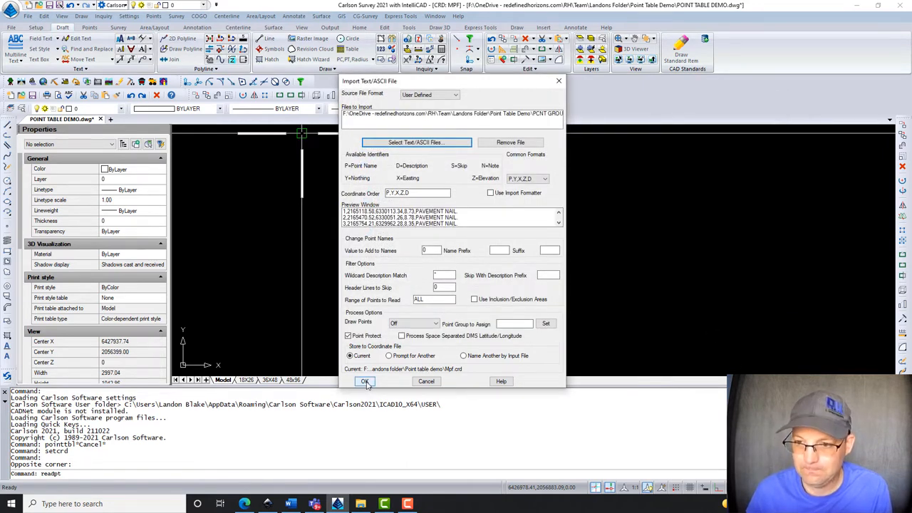
click(364, 381)
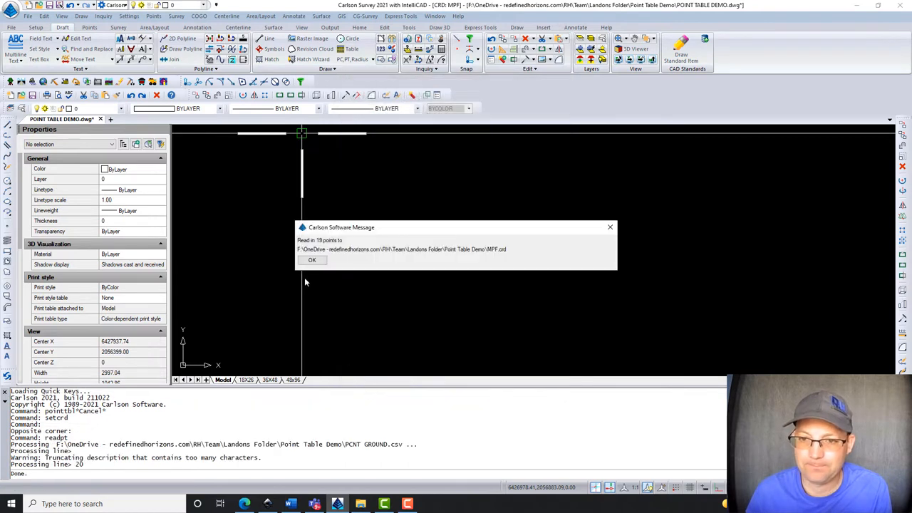
click(312, 259)
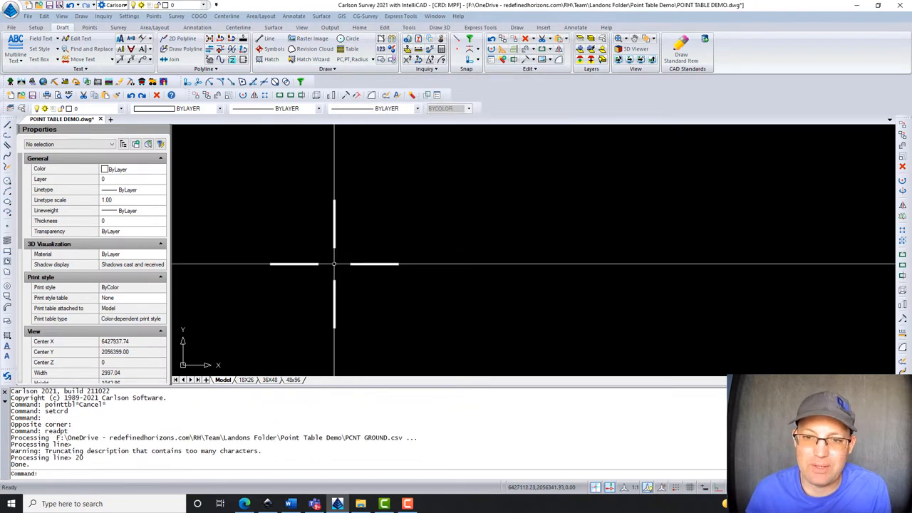
click(153, 16)
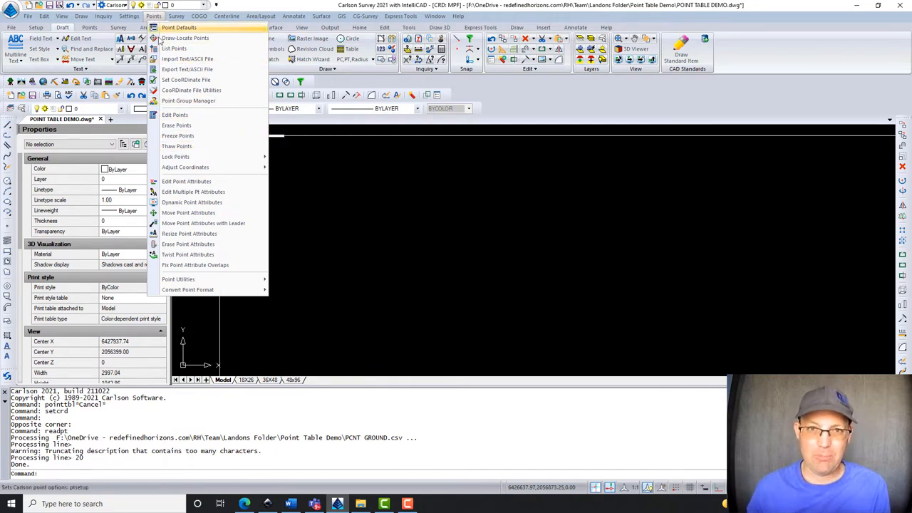
List the imported points 1–22 with coordinates and descriptions, then close the report
click(175, 48)
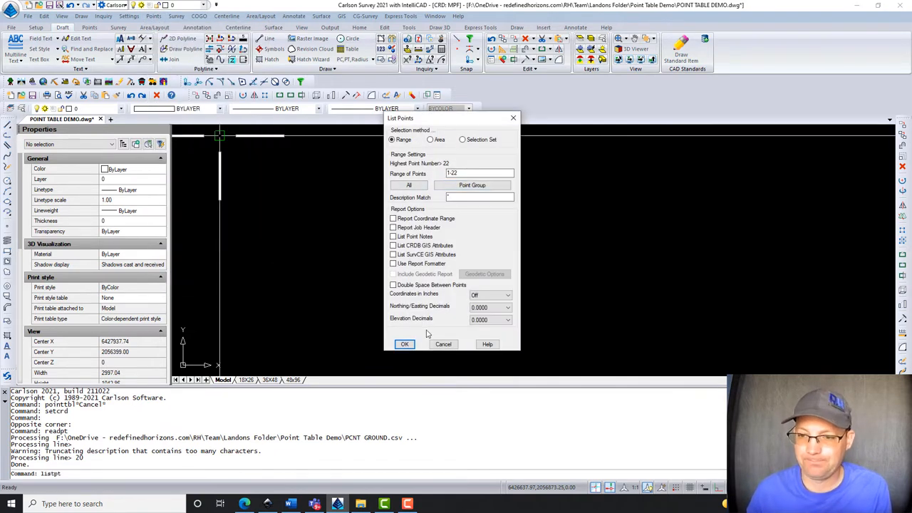
click(404, 344)
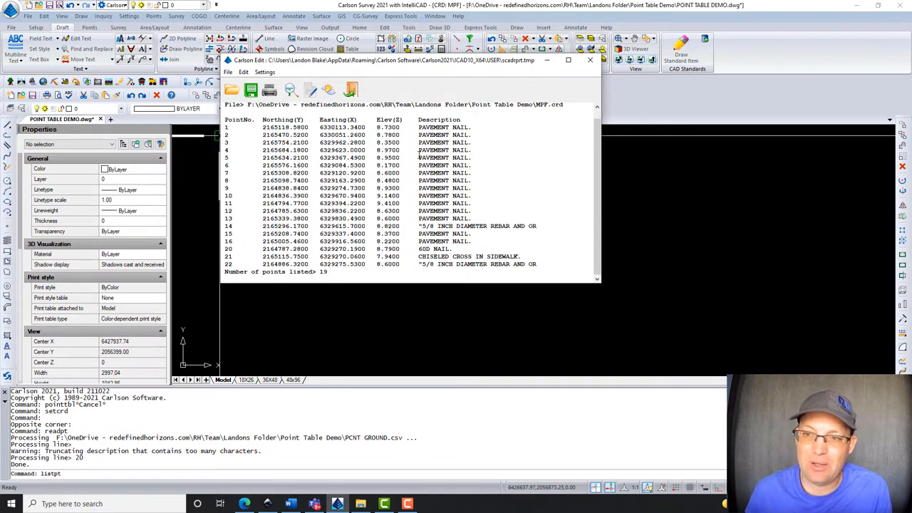
mouse_move(490, 217)
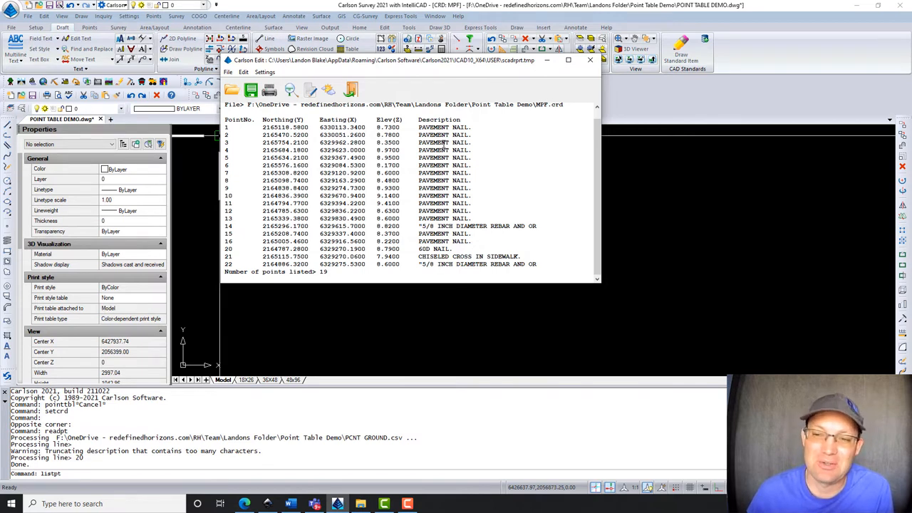
mouse_move(178, 59)
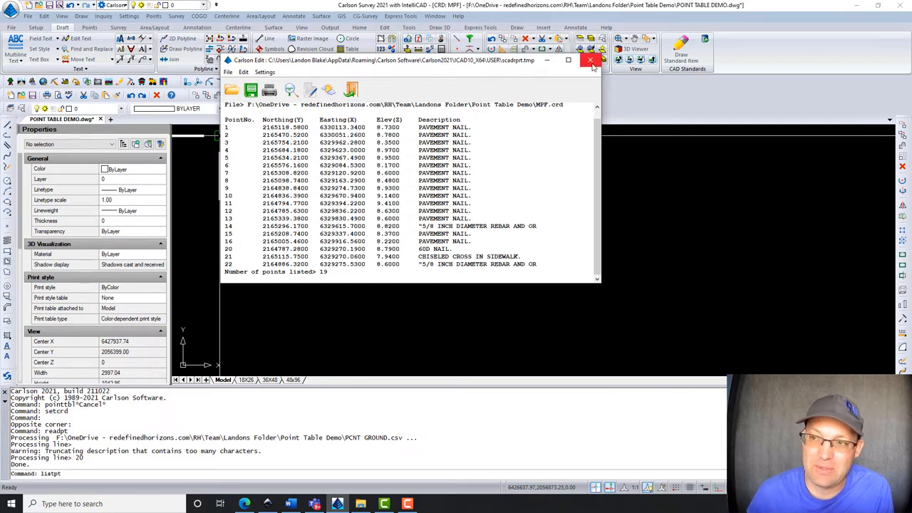
click(591, 59)
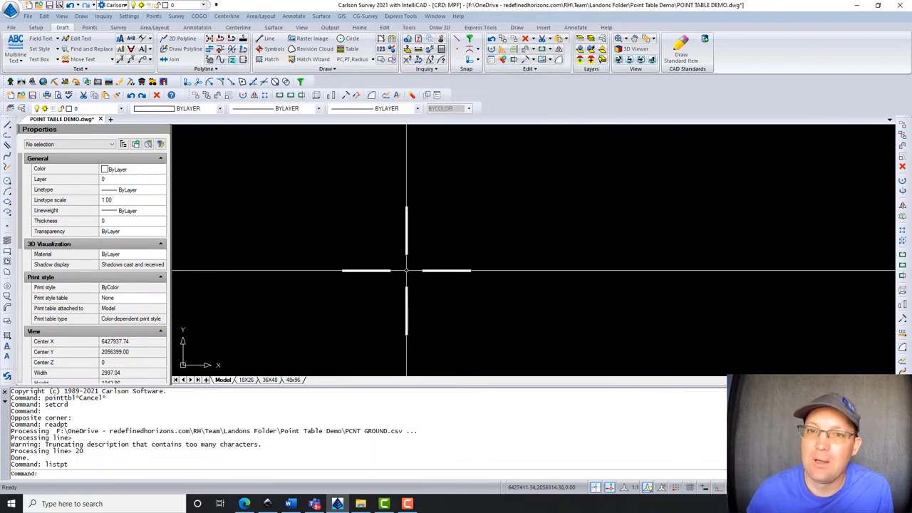
mouse_move(392, 268)
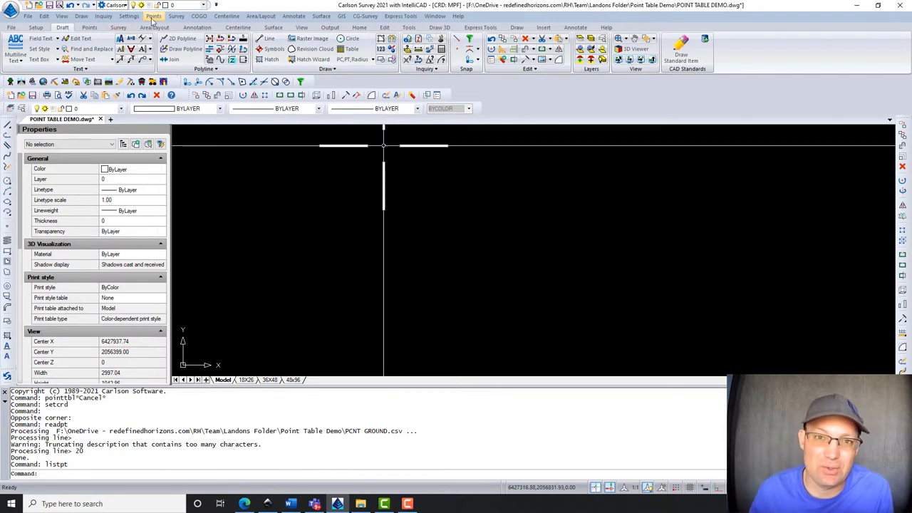
Launch Create Point Table from the Annotate menu's Point Table submenu
click(295, 16)
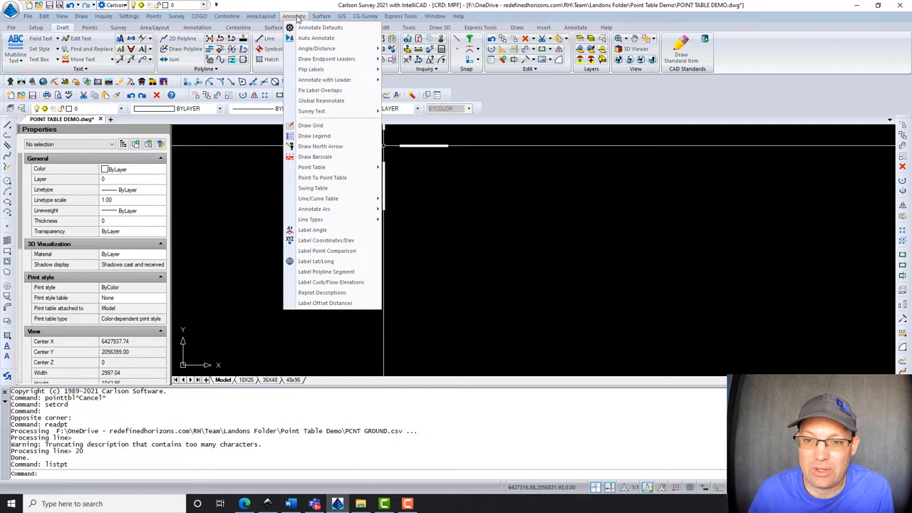
mouse_move(315, 157)
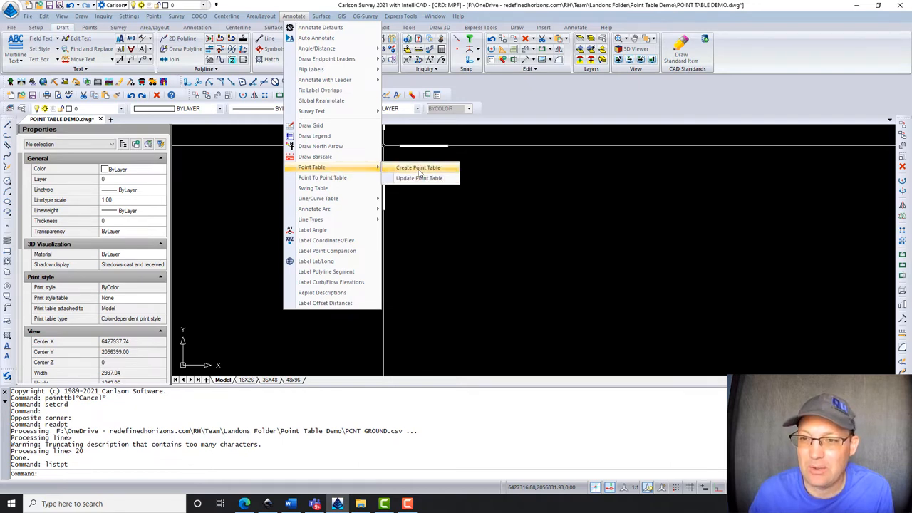
click(418, 167)
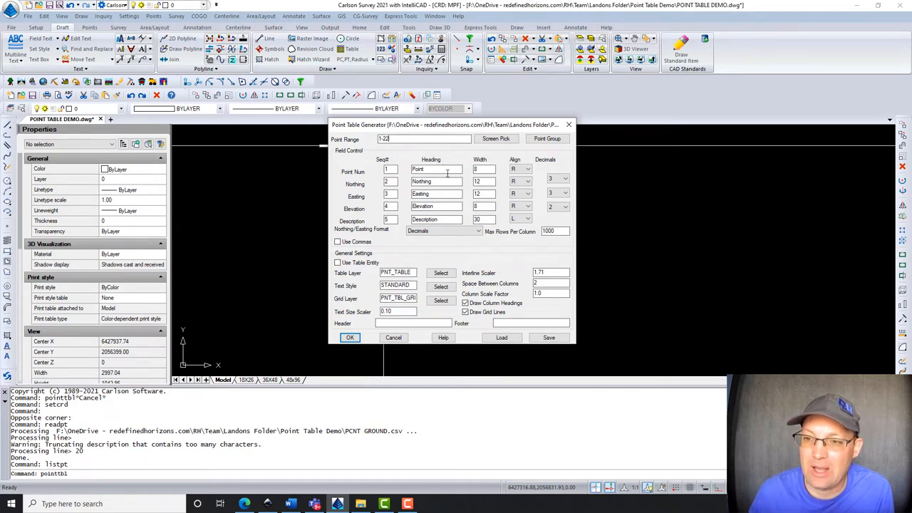
Retype the table headings in capitals, starting with POINT NUMBER and NORTHING
triple_click(437, 169)
text(p)
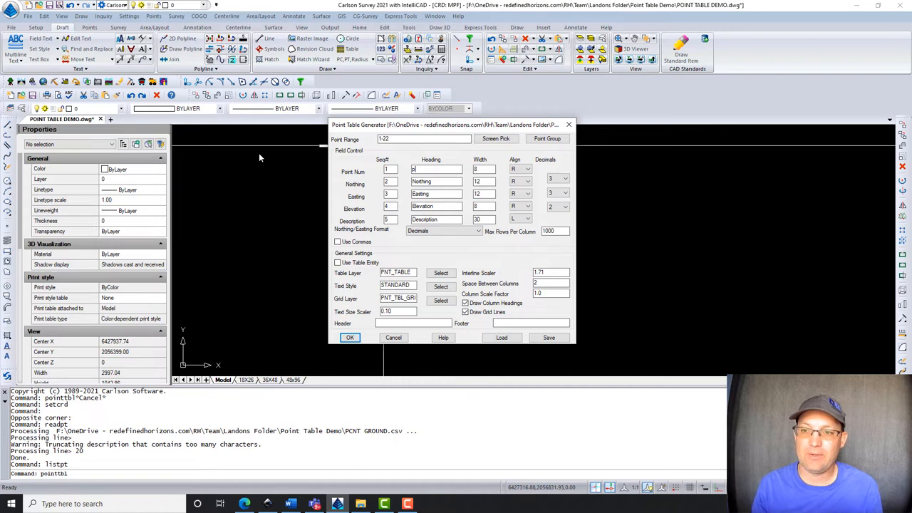
text(POINT)
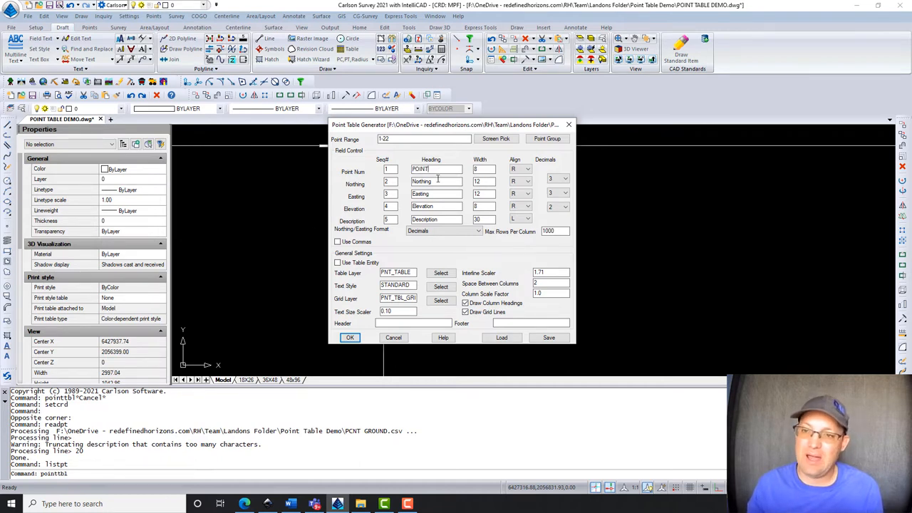
double_click(431, 181)
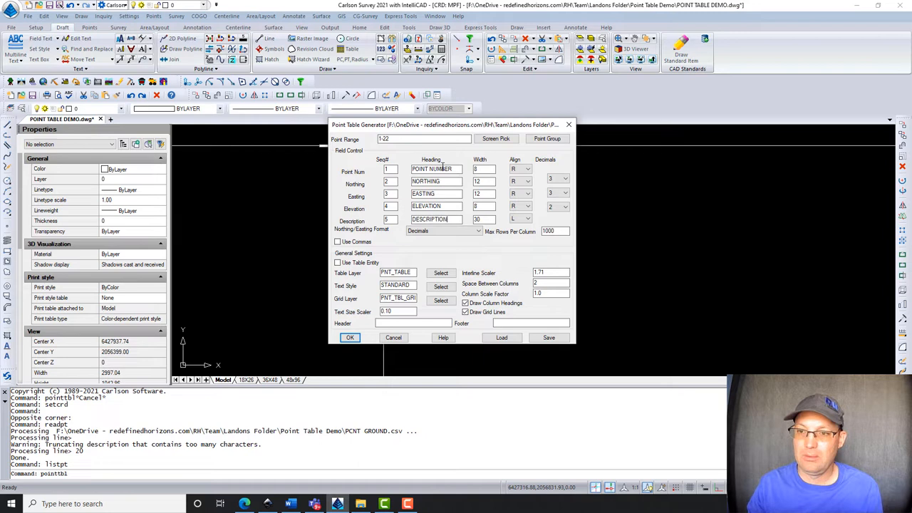
mouse_move(447, 298)
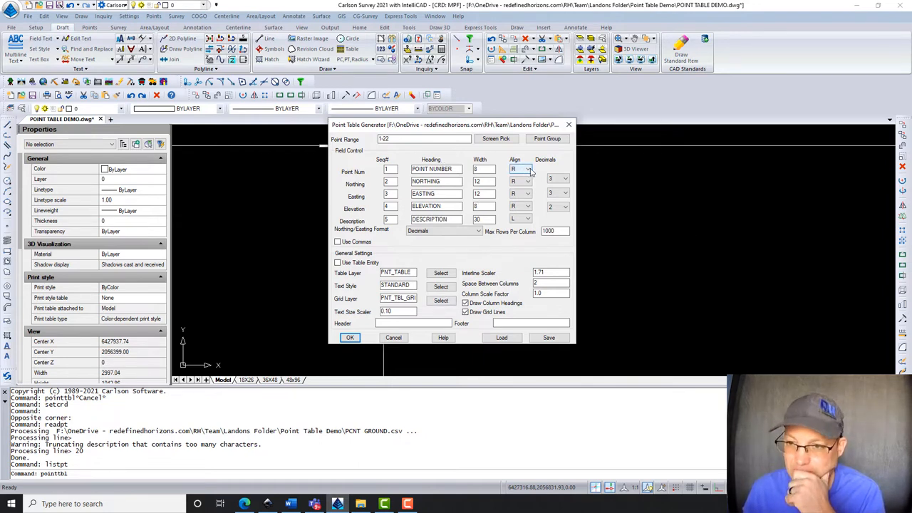
Center the number, northing and elevation columns, use 2 decimals, and enable commas
click(526, 181)
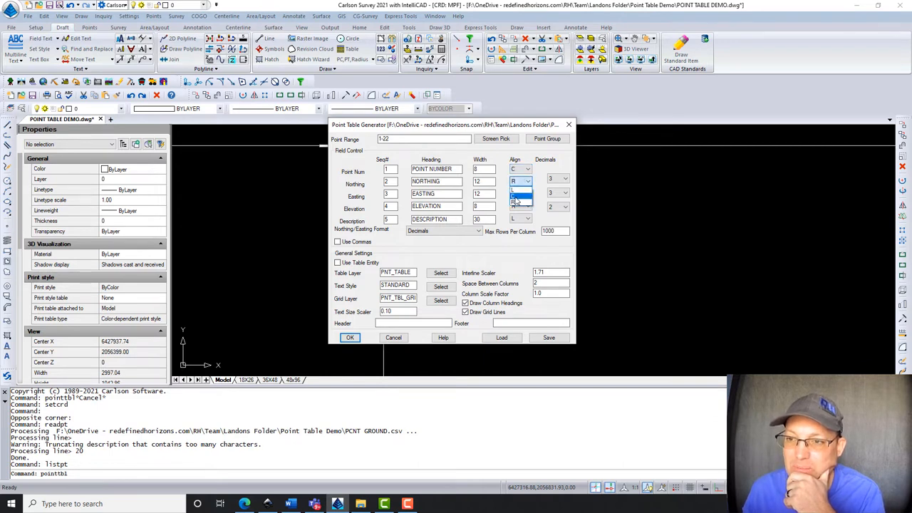
click(515, 193)
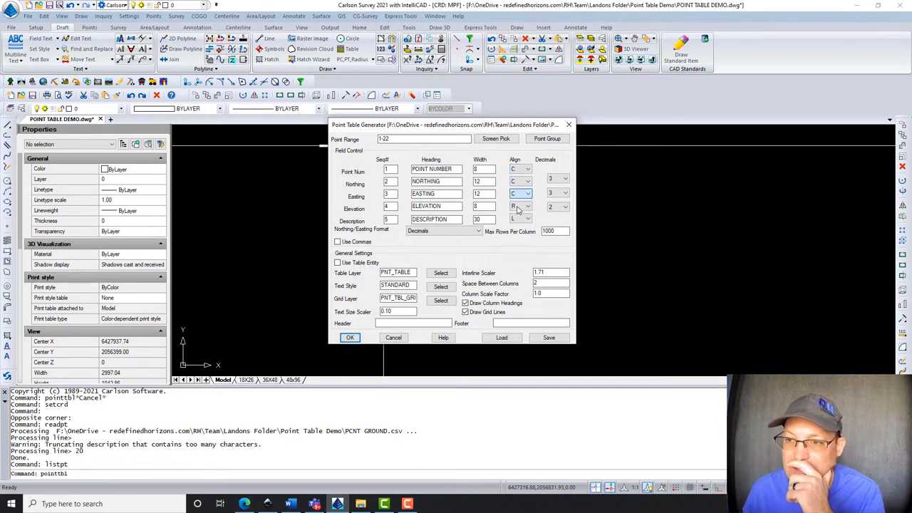
click(521, 206)
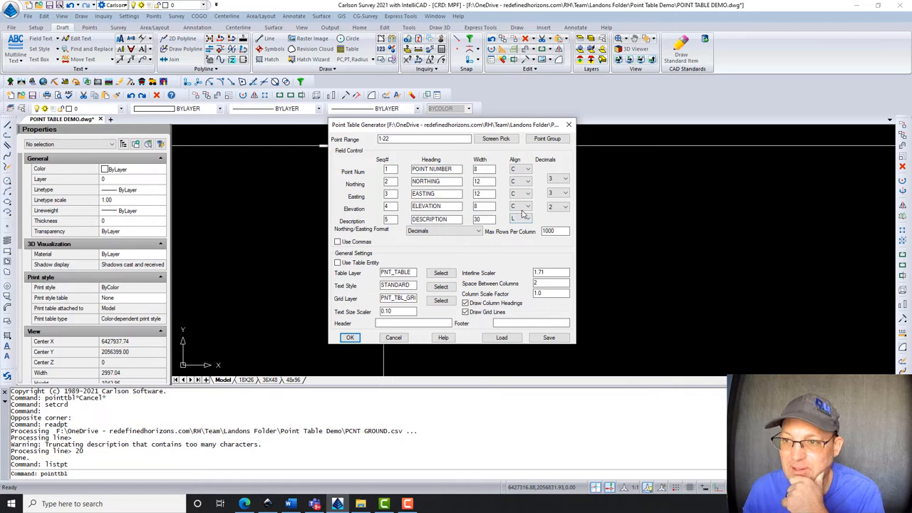
click(565, 178)
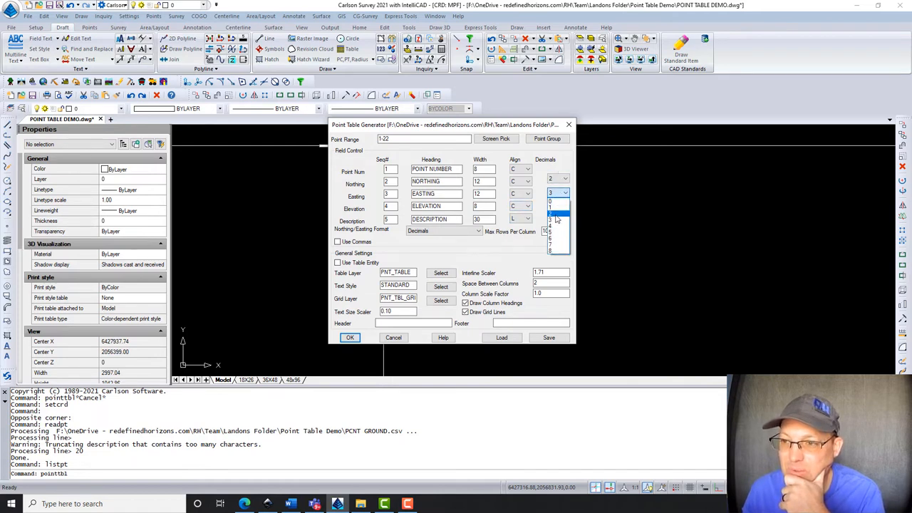
click(550, 206)
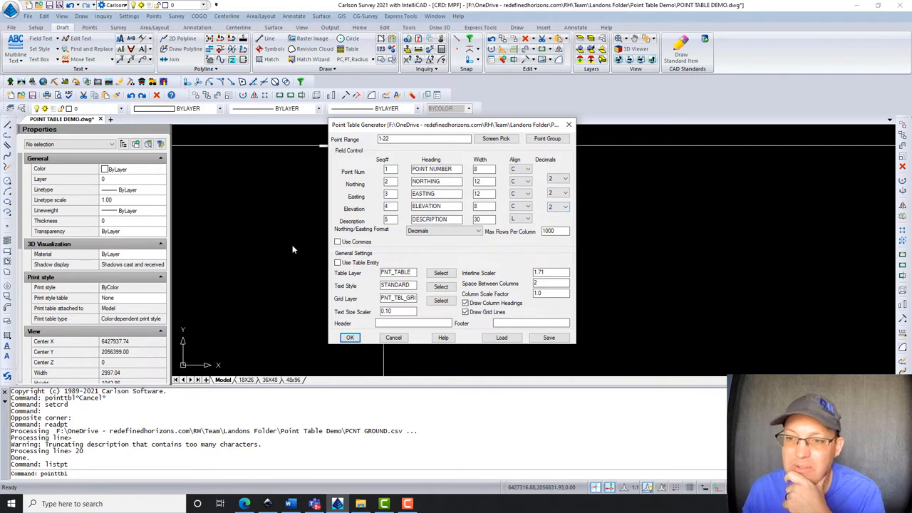
mouse_move(358, 257)
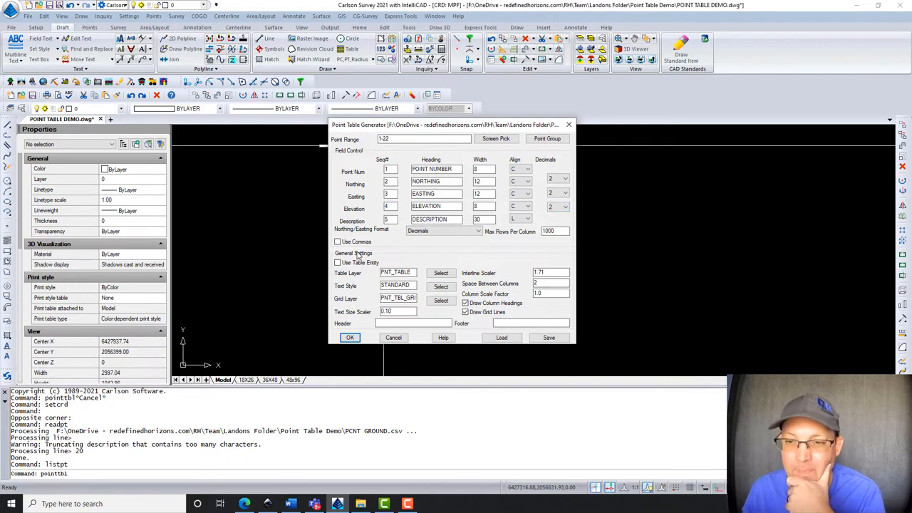
mouse_move(359, 257)
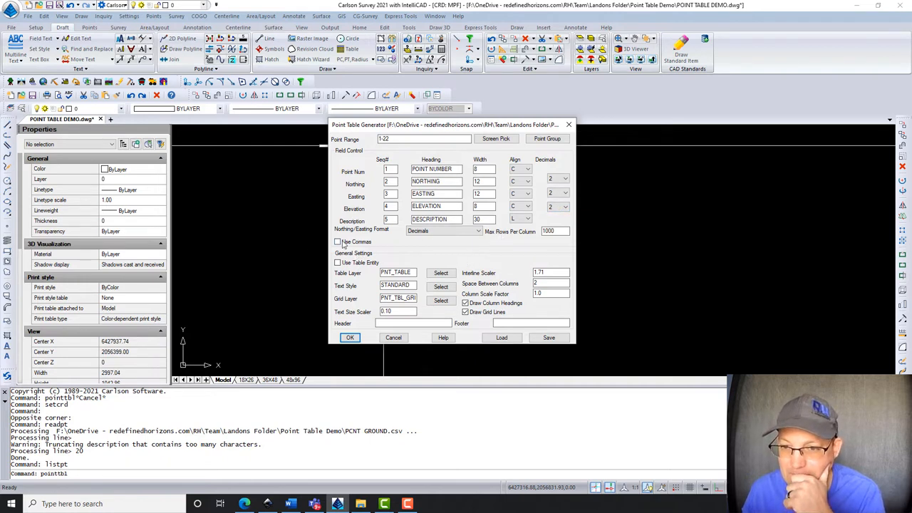
click(338, 241)
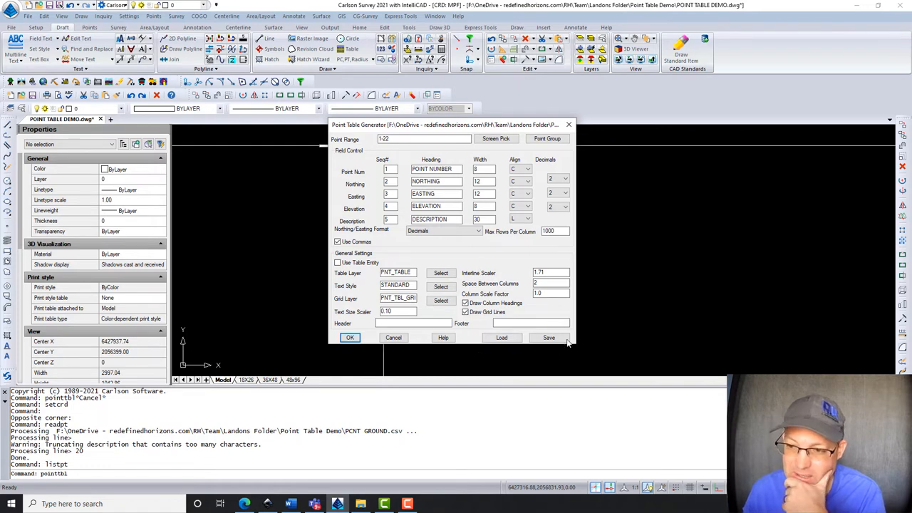
Save the point table settings to a settings file named PTS
click(548, 338)
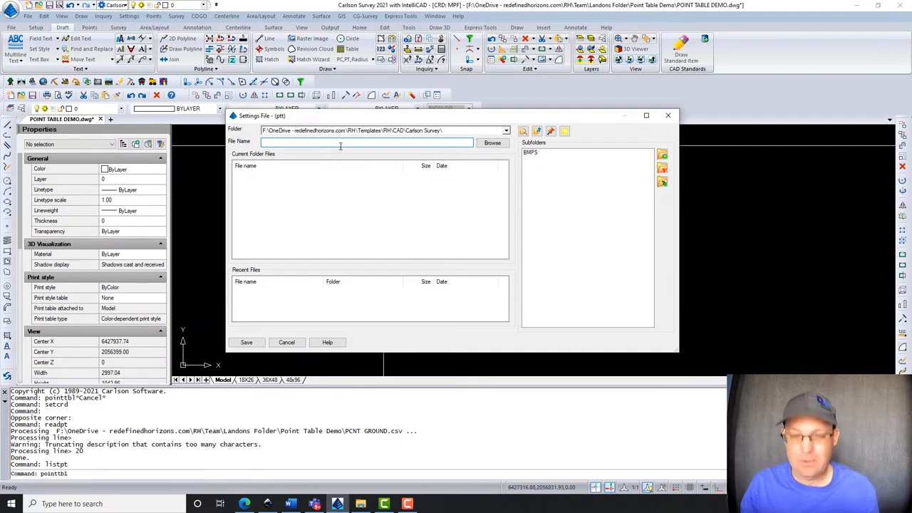
text(PTS)
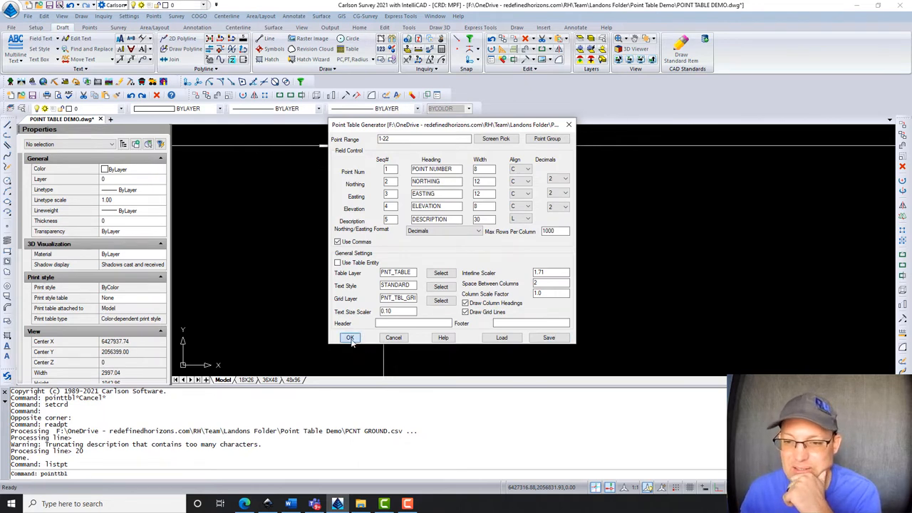
Generate the point table with these settings and place it in the drawing
click(350, 338)
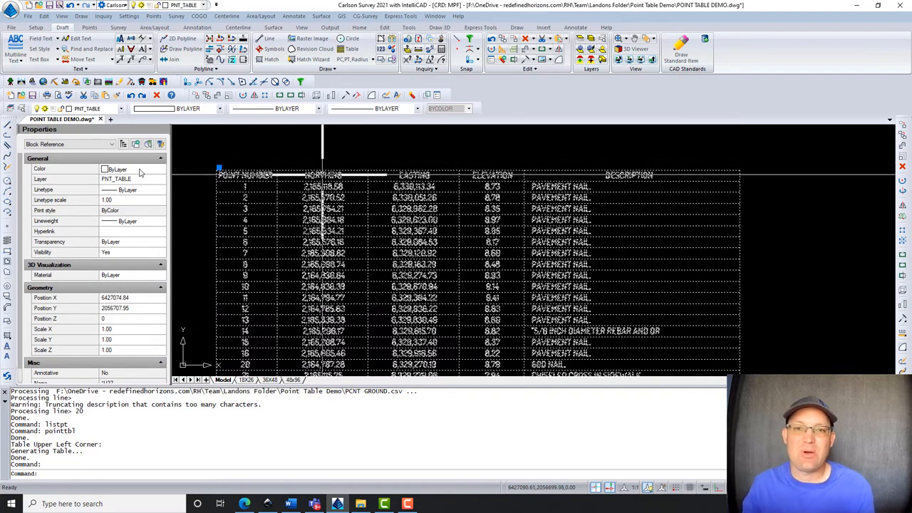
key(Escape)
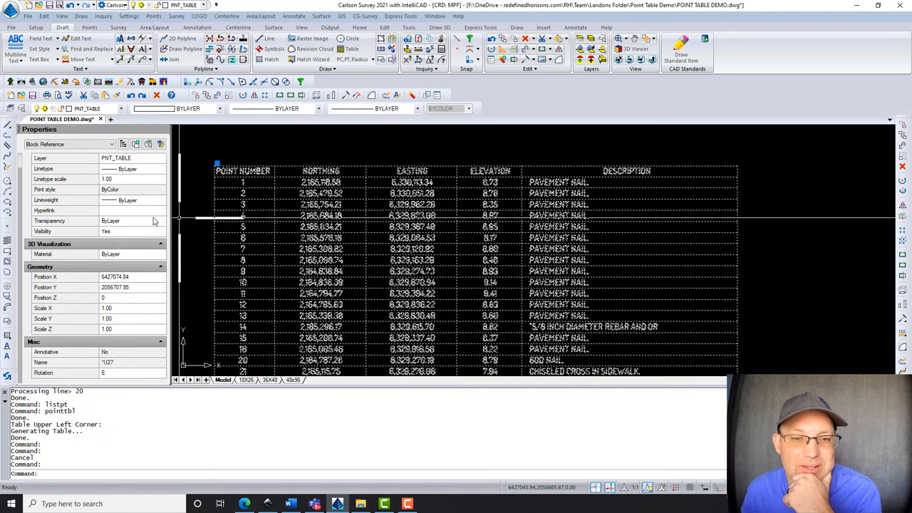
mouse_move(141, 302)
text(X)
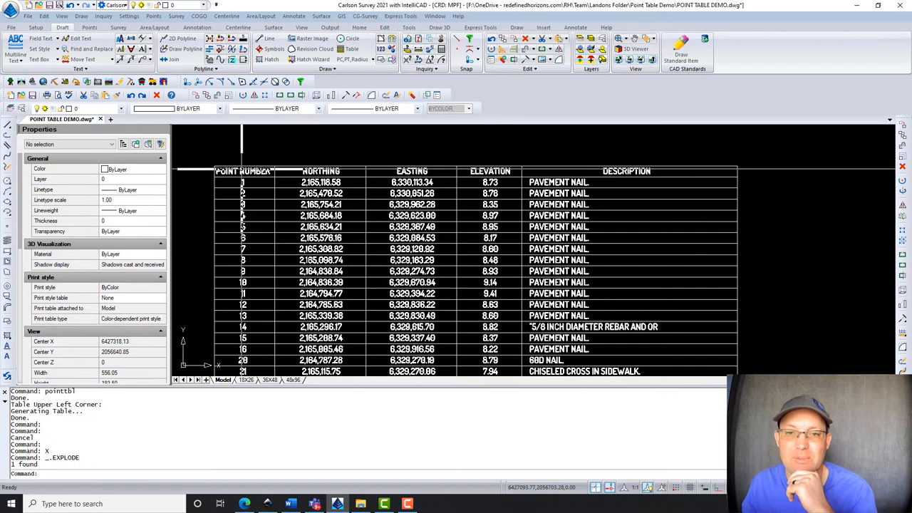
Cancel Drawing Setup and window-select the exploded table to erase it
click(242, 170)
text(setup)
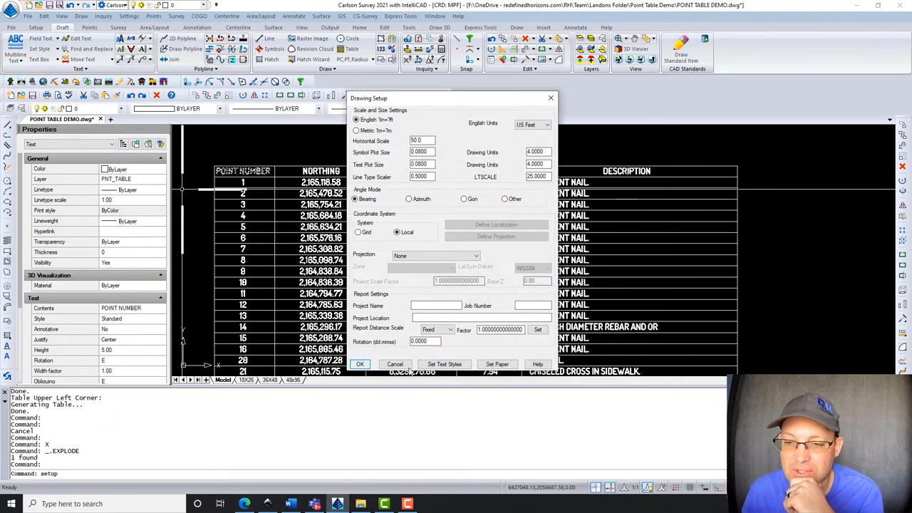
click(360, 364)
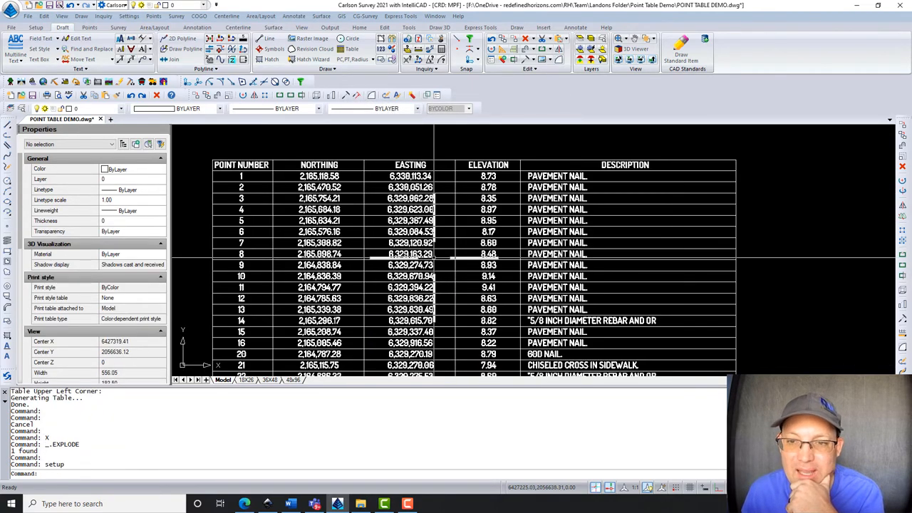
click(323, 226)
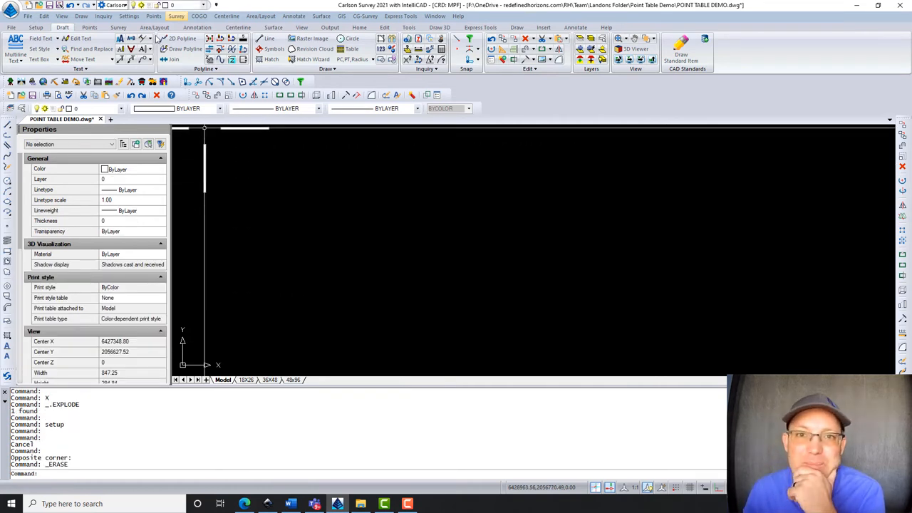
mouse_move(10, 108)
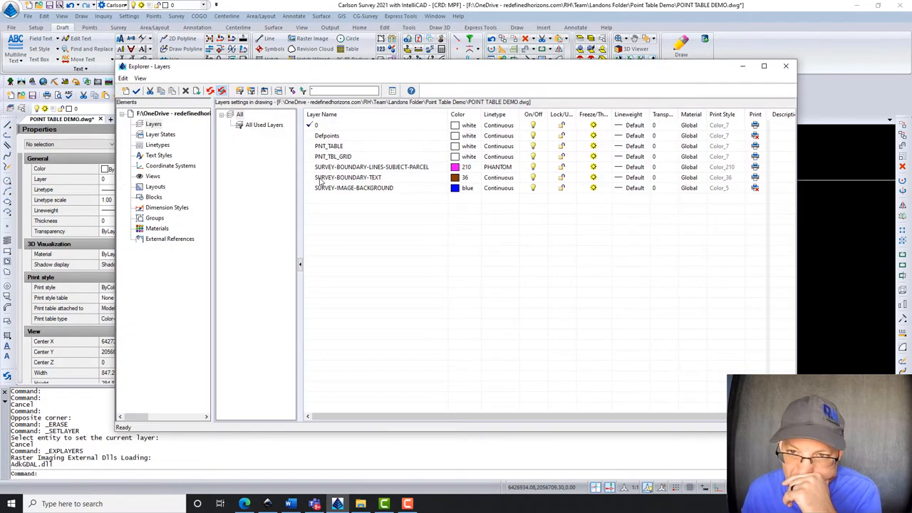
Rename the PNT_TABLE layer with a TEXT- prefix to SURVEY-TEXT-POINT-TABLE
click(328, 147)
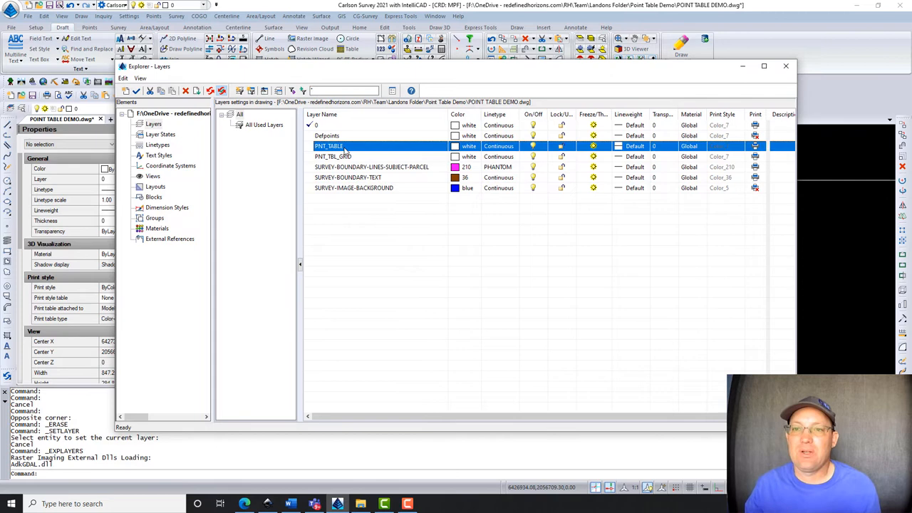
right_click(330, 157)
text(SURVEY-LINES-POINT-TABLE)
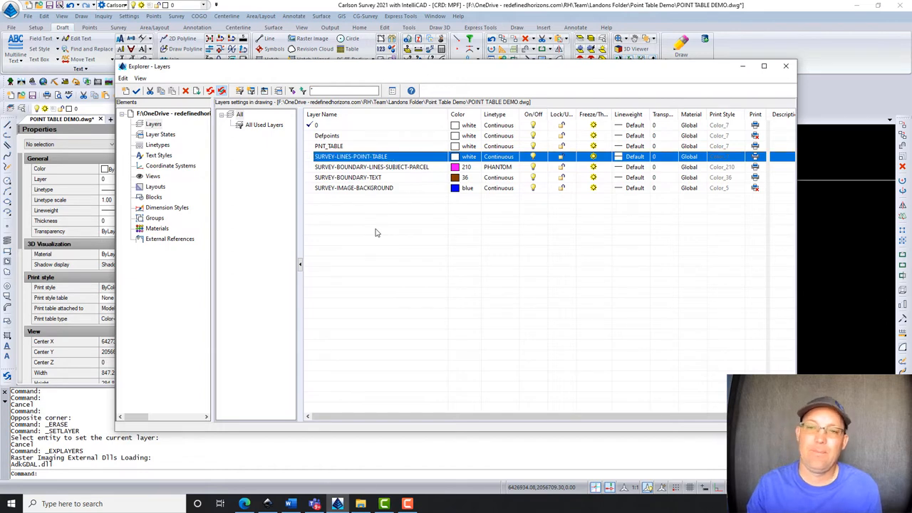
right_click(329, 146)
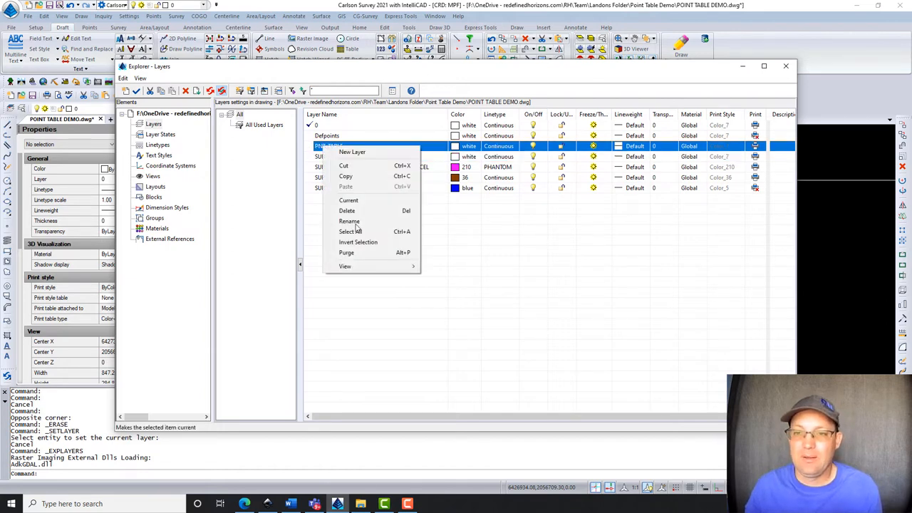
click(350, 220)
text(SURVEY-)
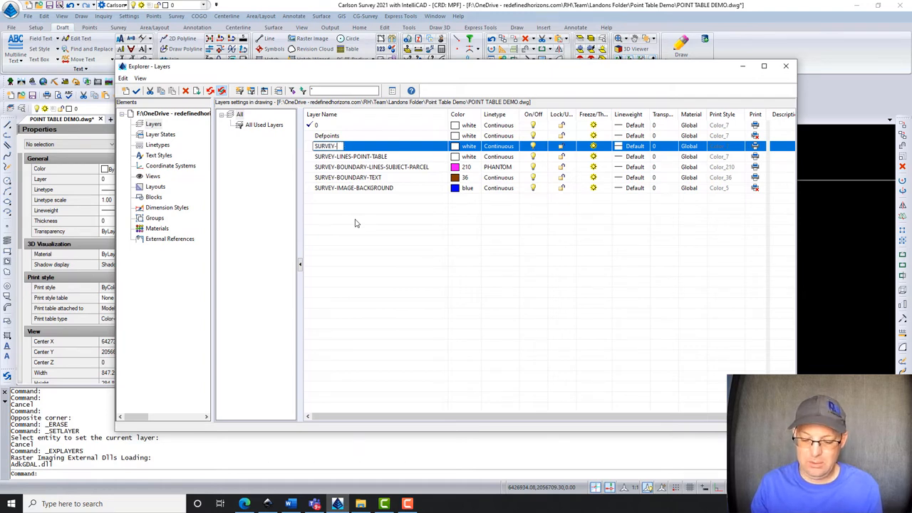
text(TEXT-)
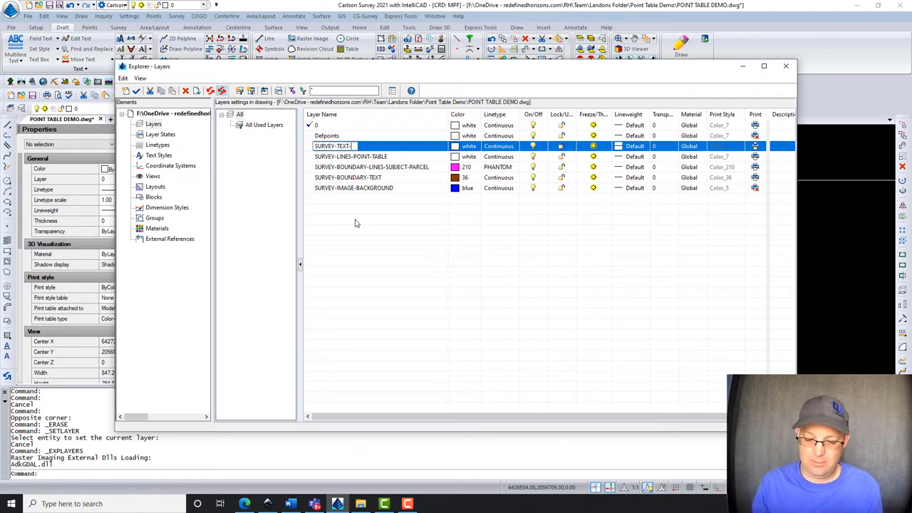
click(264, 124)
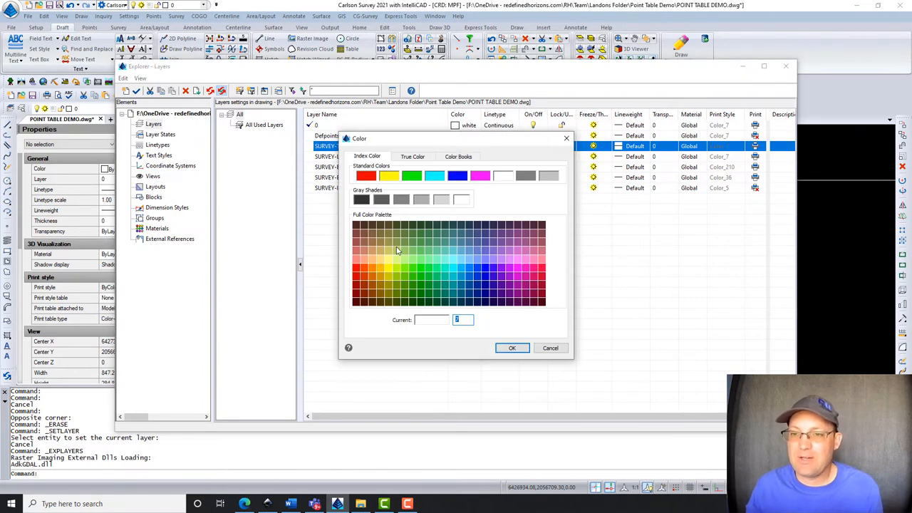
Color the text layer 34 and the lines layer 41, then close Explorer - Layers
click(392, 254)
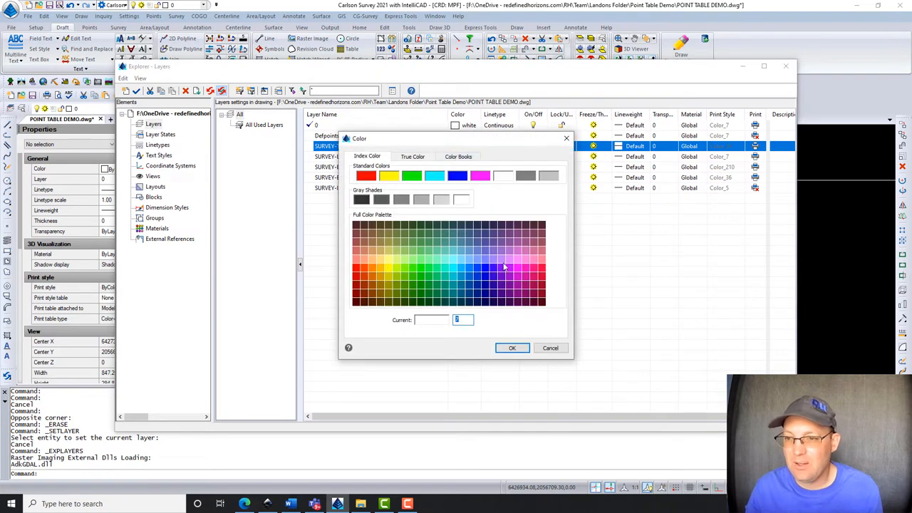
click(503, 268)
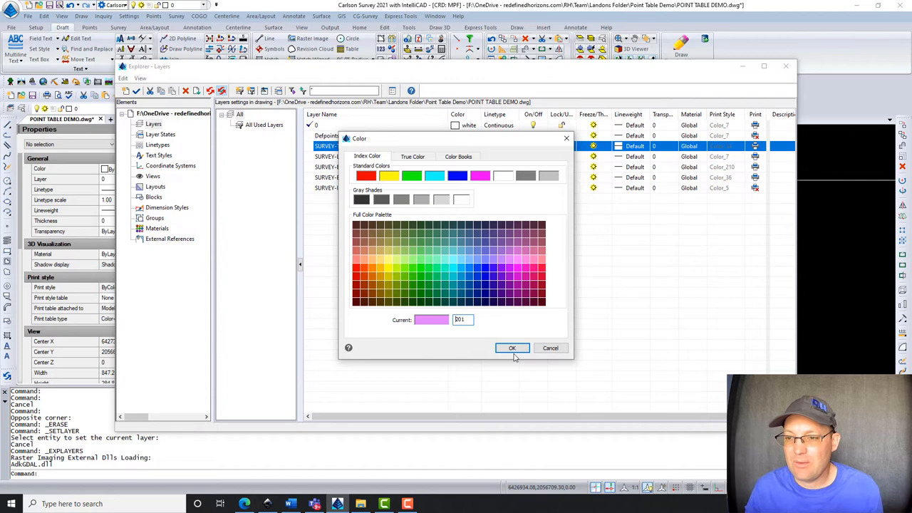
click(512, 347)
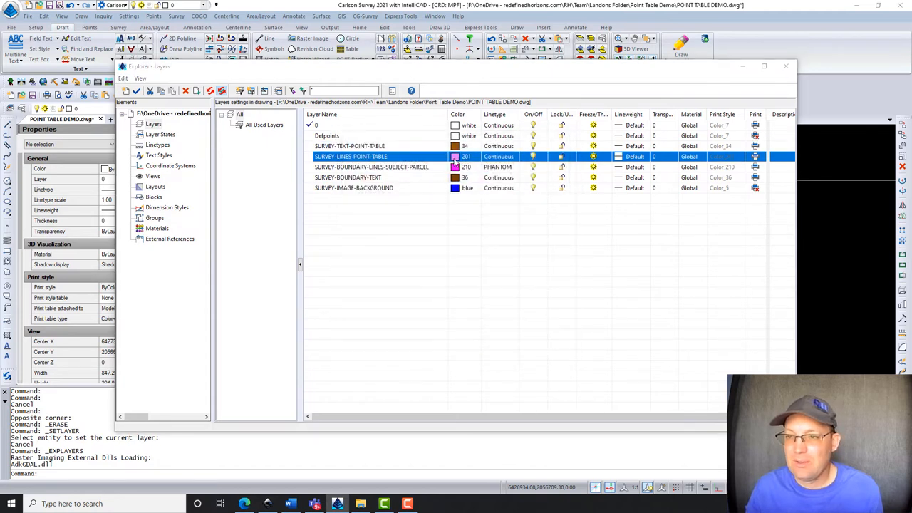
click(454, 156)
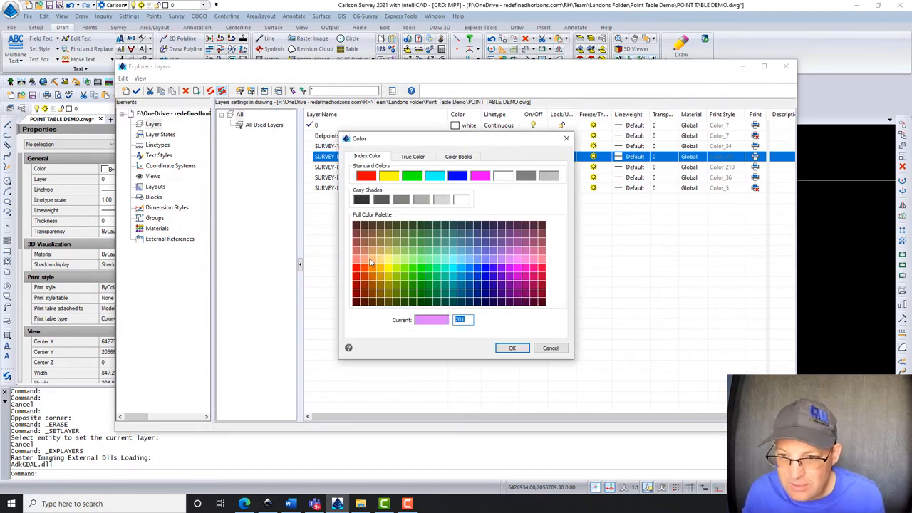
mouse_move(378, 263)
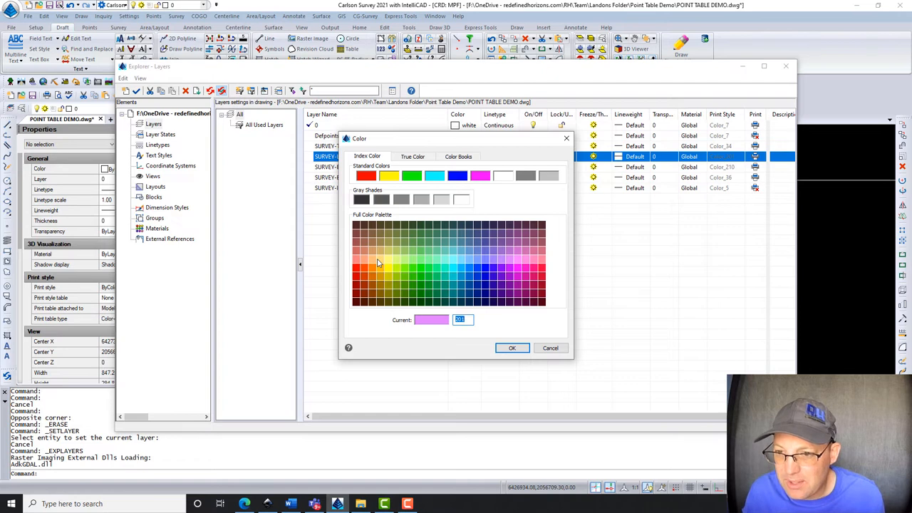
click(389, 277)
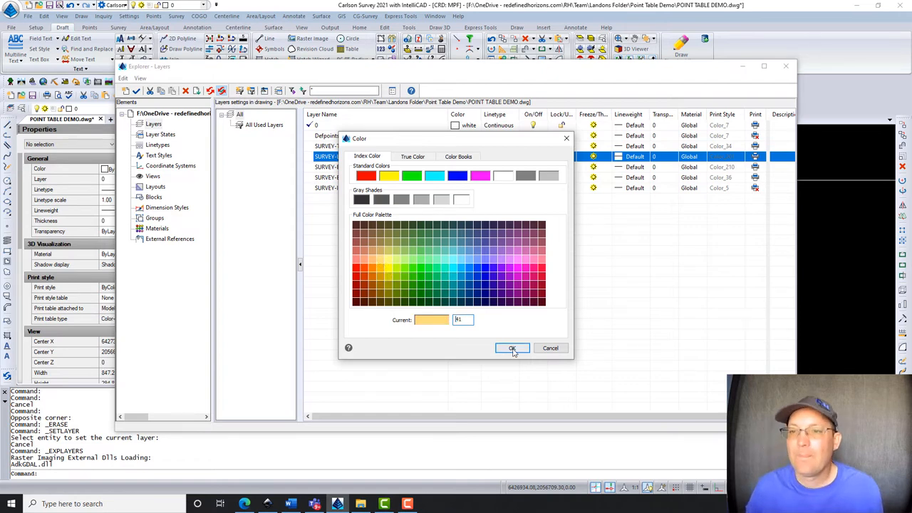
click(513, 349)
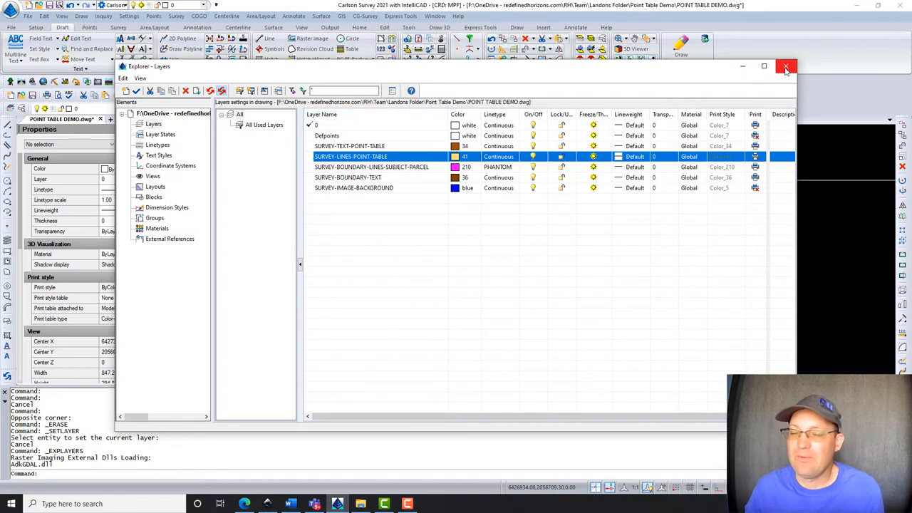
mouse_move(787, 66)
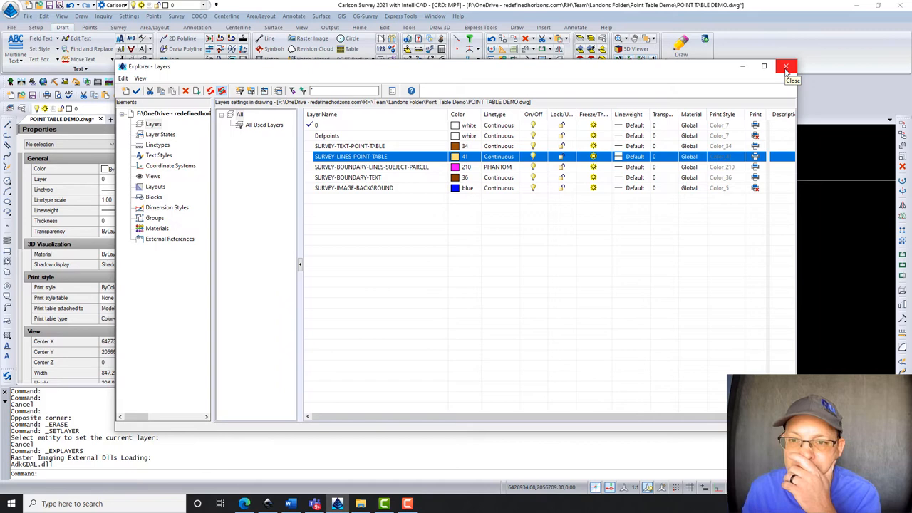
click(786, 67)
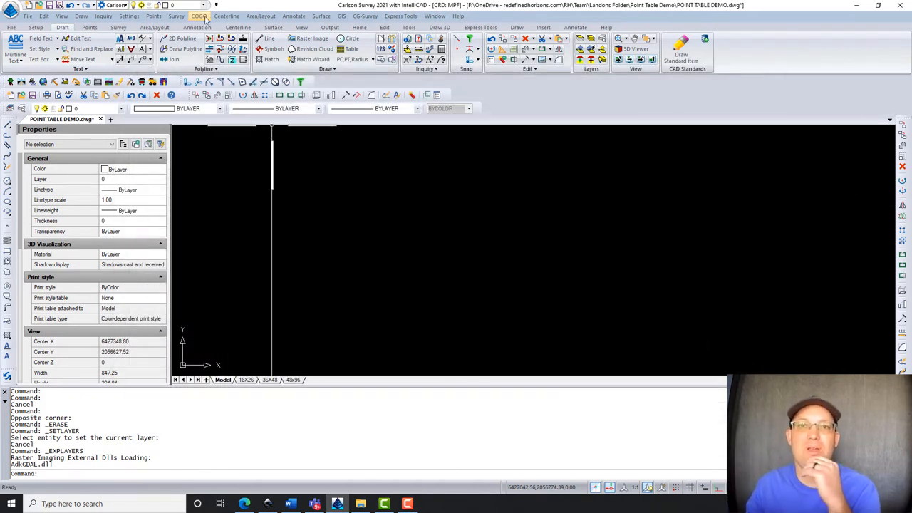
In the Point Table Generator, use table layer SURVEY-TEXT-POINT-TABLE, grid layer SURVEY-LINES-POINT-TABLE, and Dosis Regular text
click(293, 16)
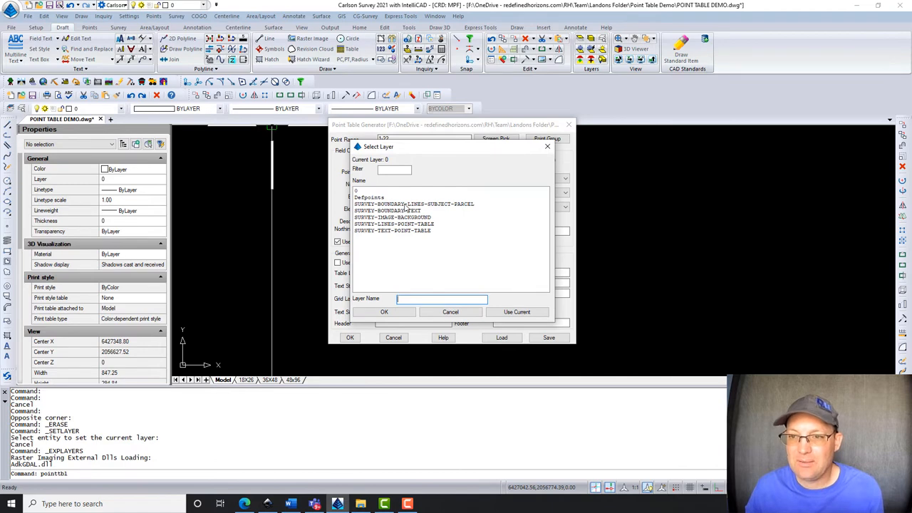
click(394, 223)
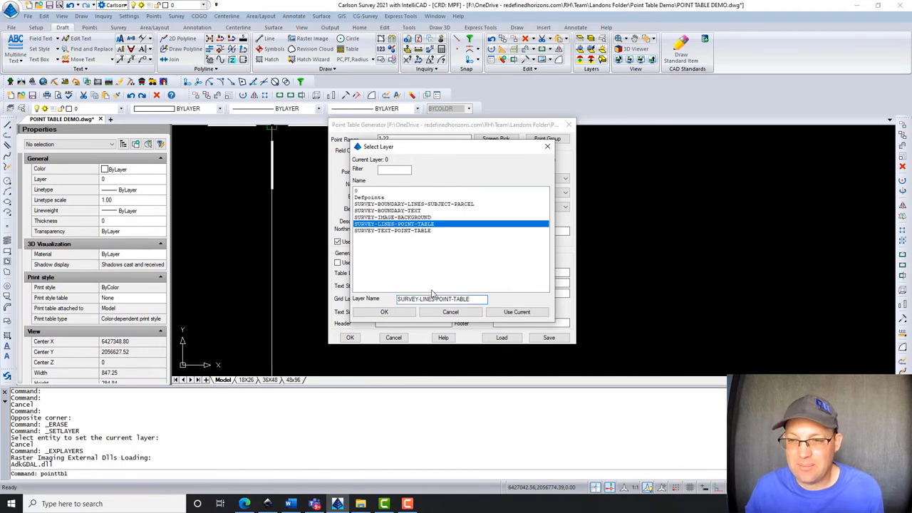
click(384, 312)
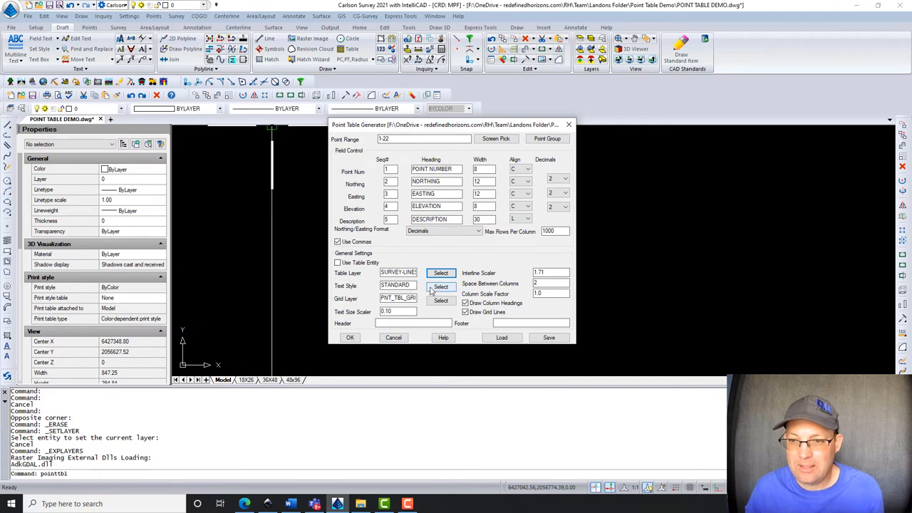
click(440, 286)
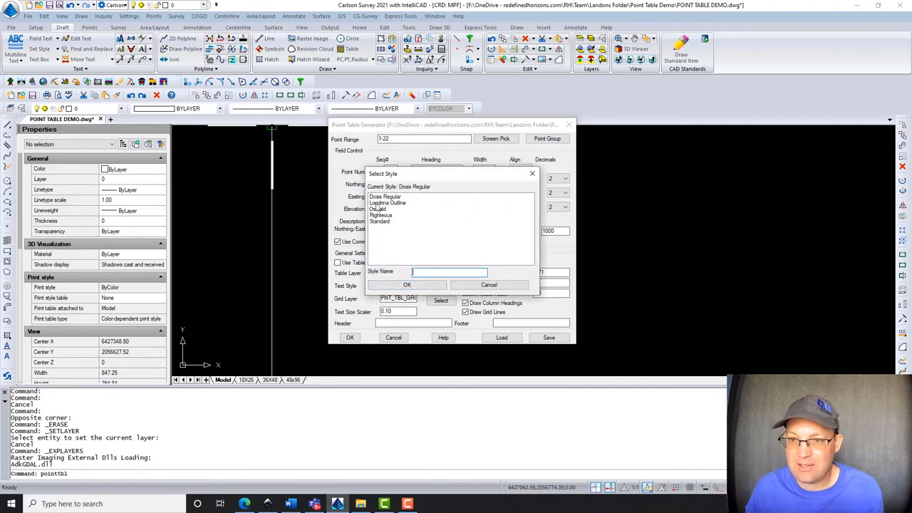
click(407, 285)
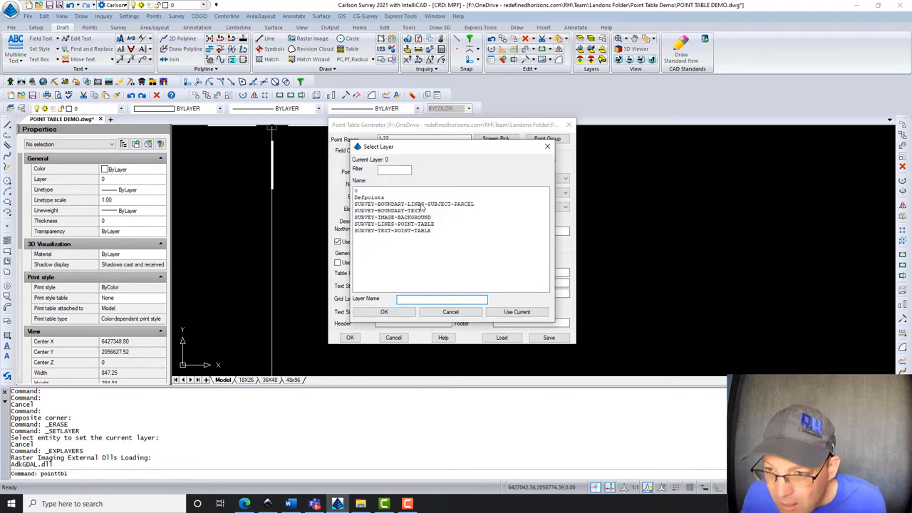
click(394, 224)
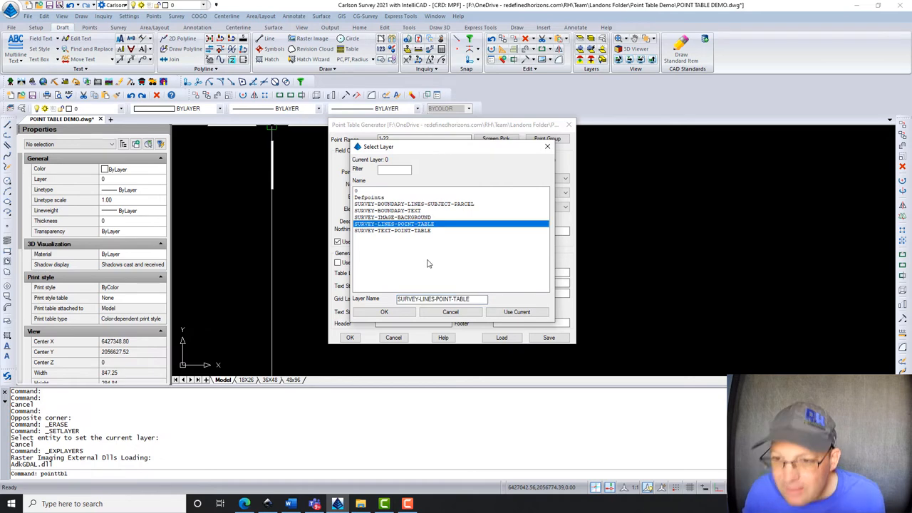
click(384, 312)
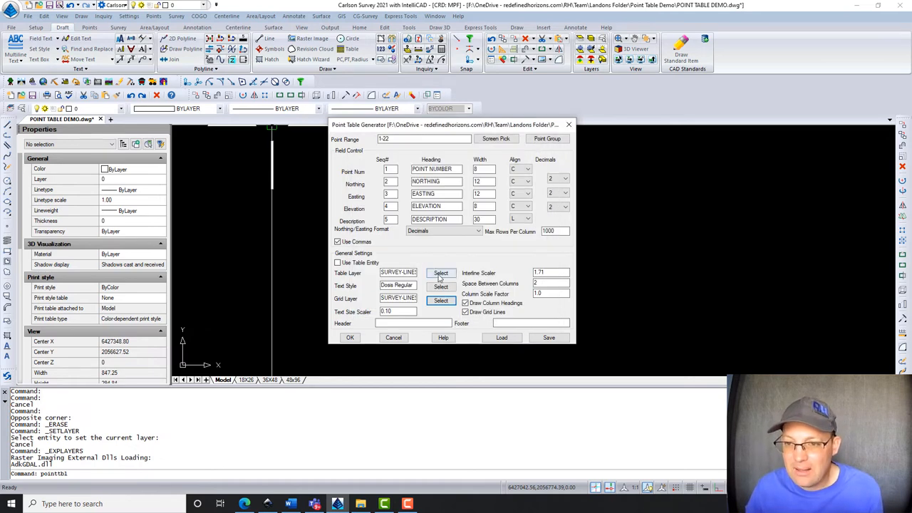
click(440, 273)
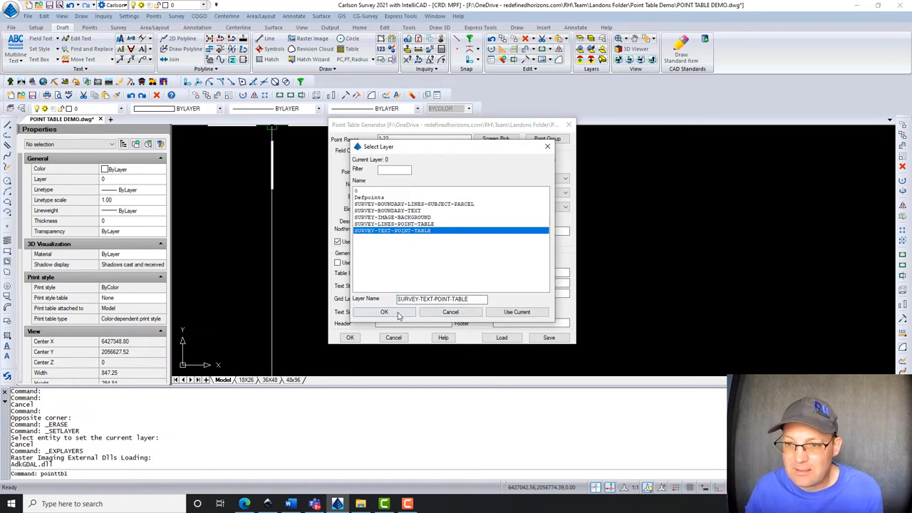
click(384, 312)
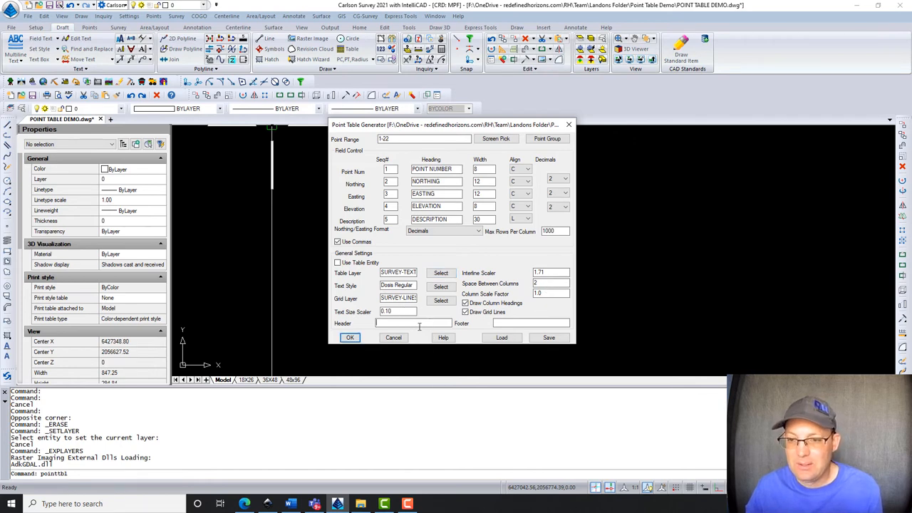
Fill in the header text and generate the CONTROL TABLE point table
text(POINT)
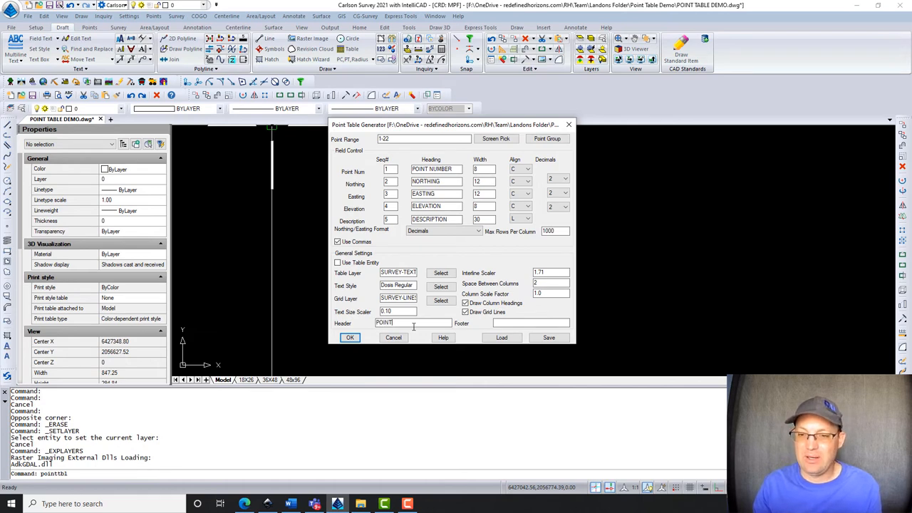
key(BackSpace)
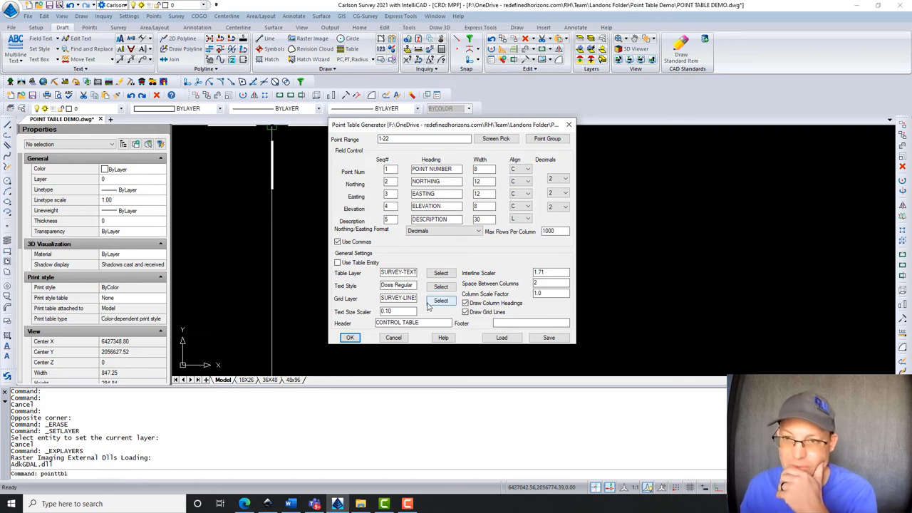
click(350, 337)
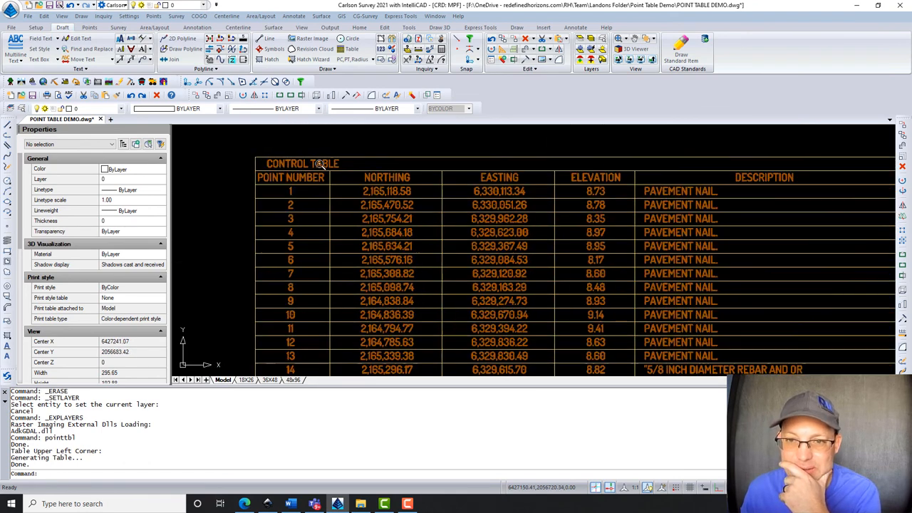
scroll(down, 3)
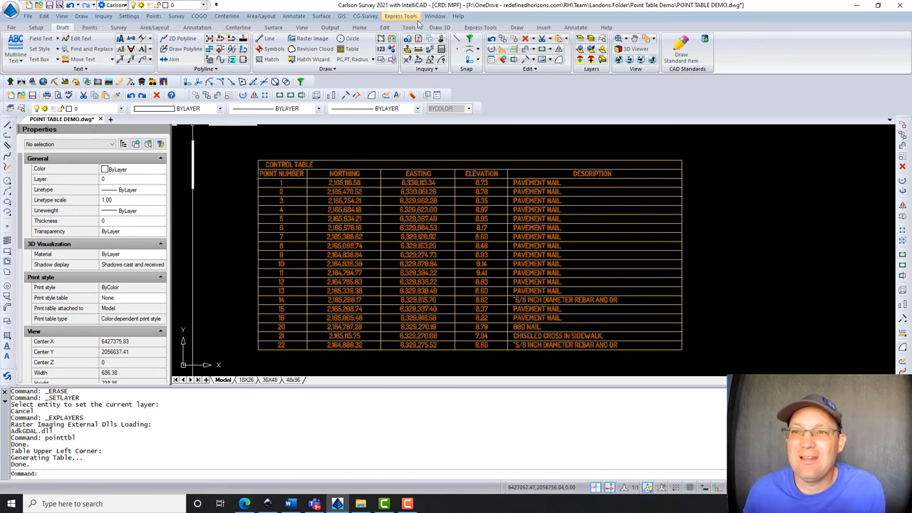
click(294, 16)
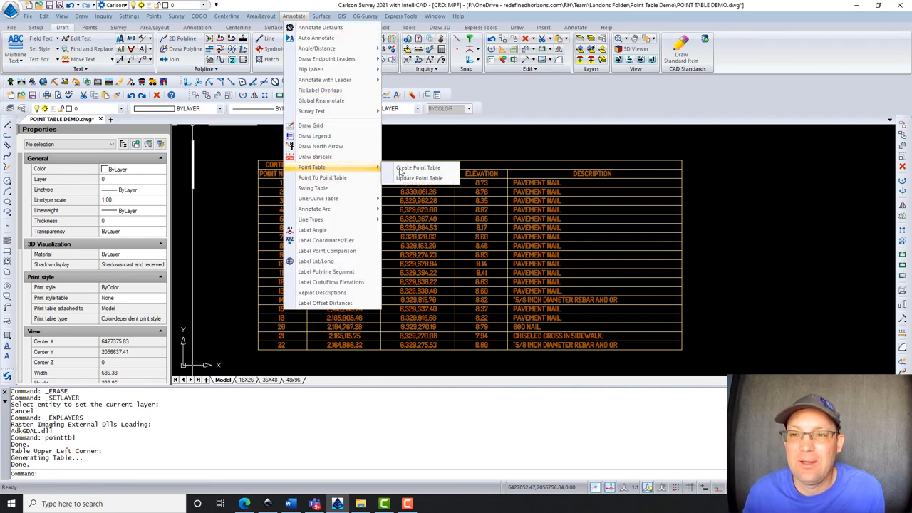
mouse_move(419, 178)
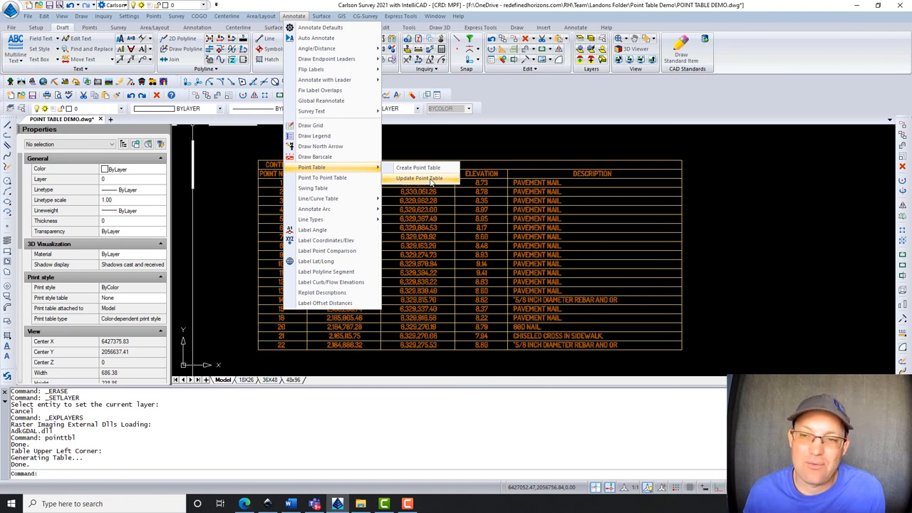
mouse_move(608, 177)
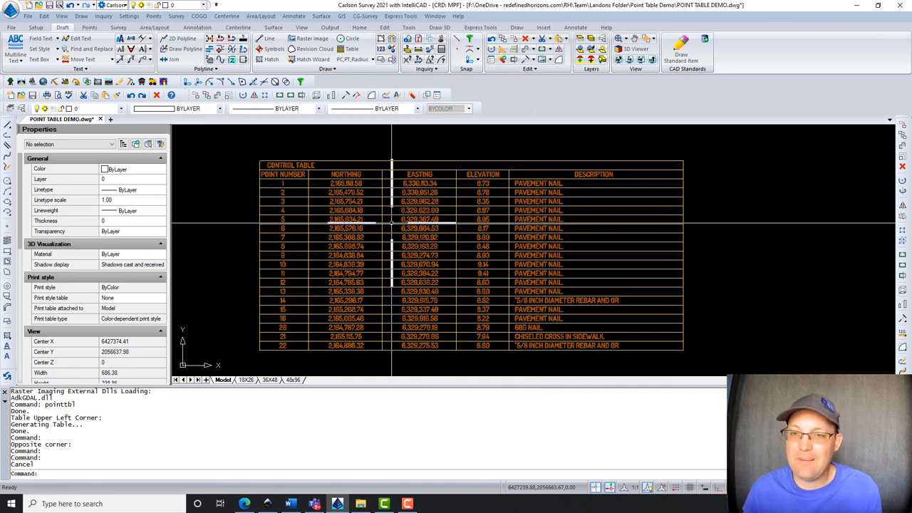
mouse_move(292, 217)
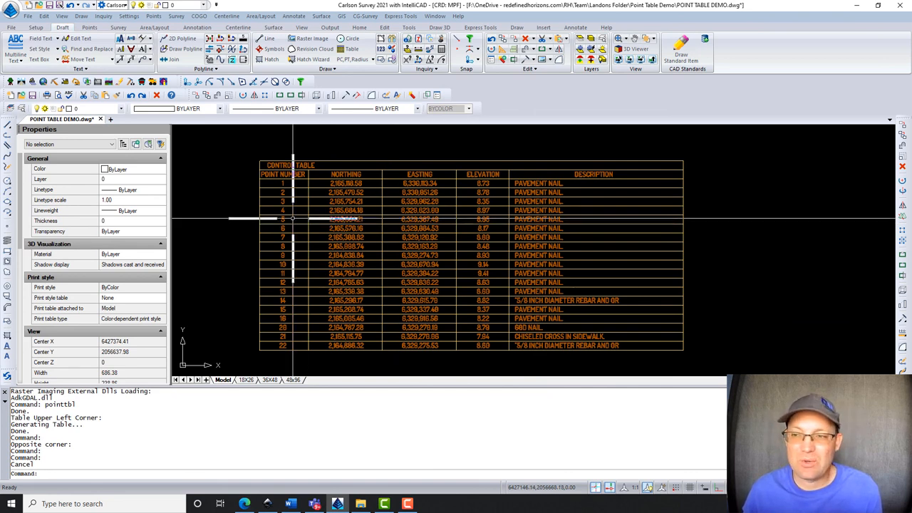
mouse_move(233, 220)
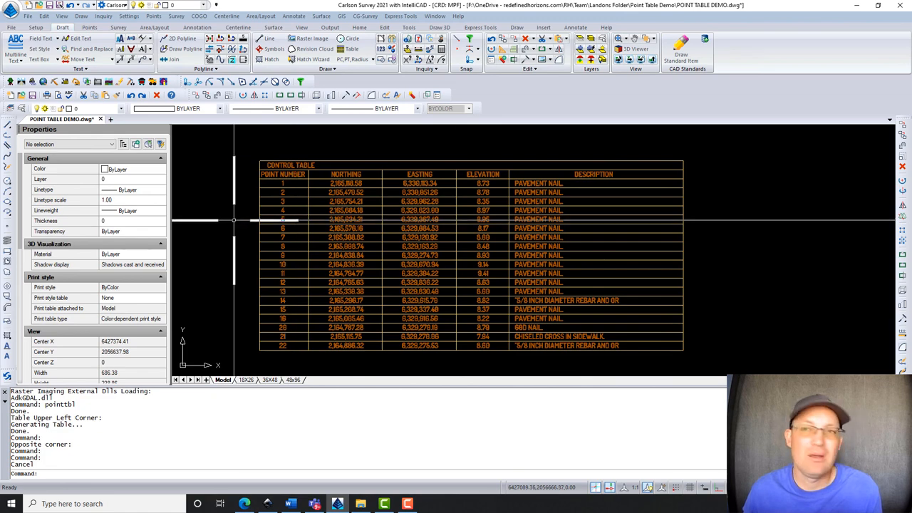
mouse_move(176, 222)
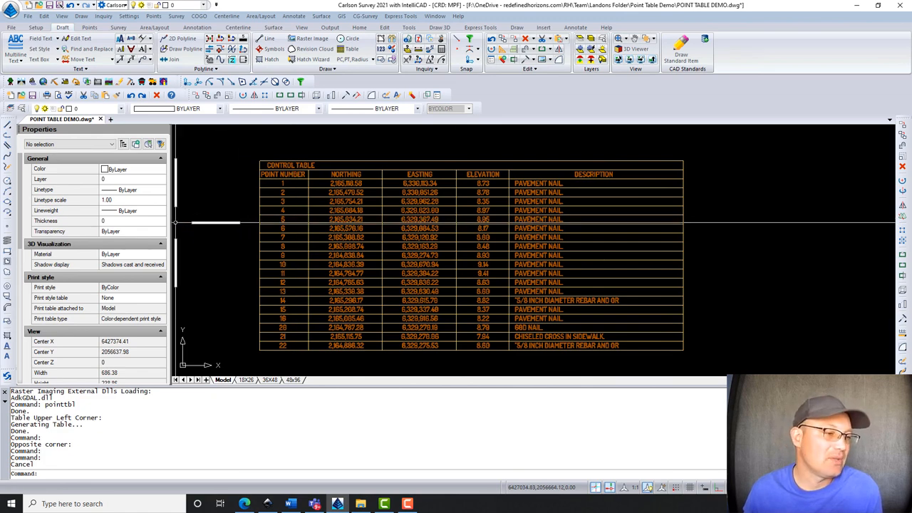